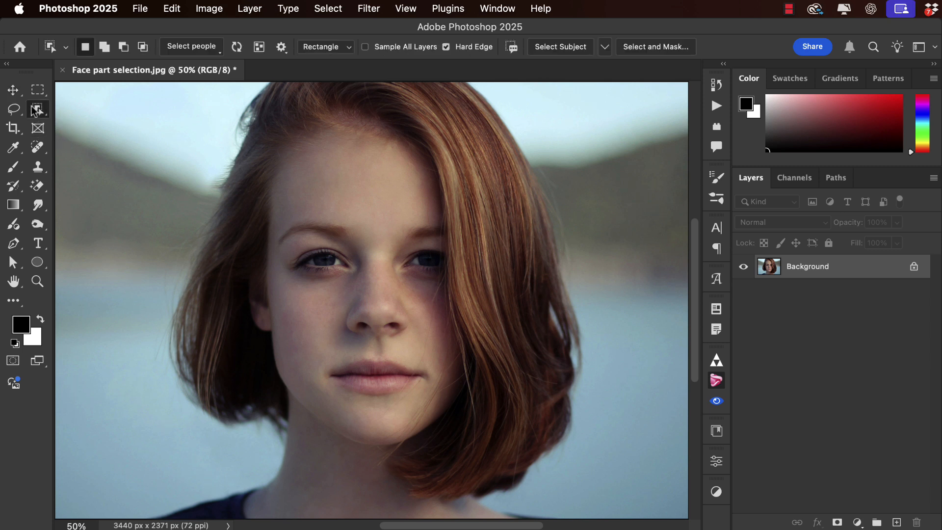
- Switch to Object Selection and pick the detected woman from the Select people list
{"action": "left_click", "coordinate": [37, 109]}
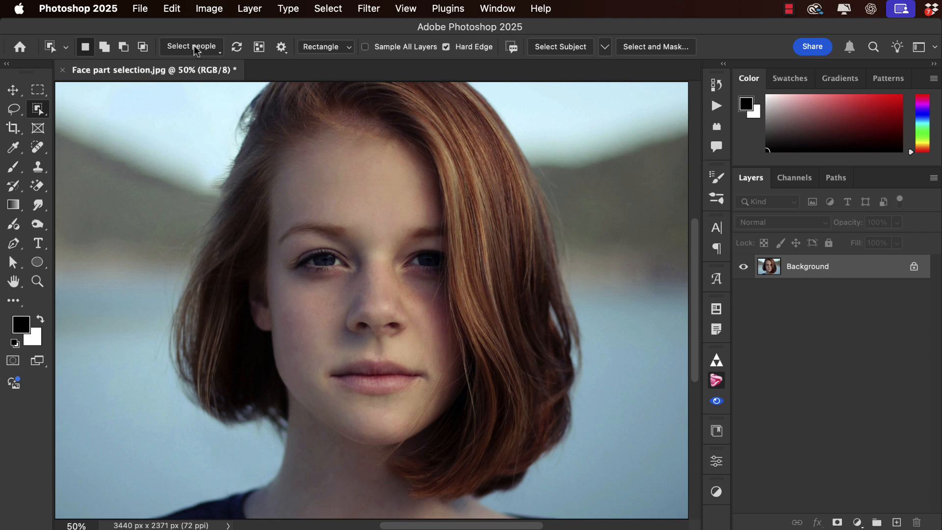
{"action": "left_click", "coordinate": [192, 46]}
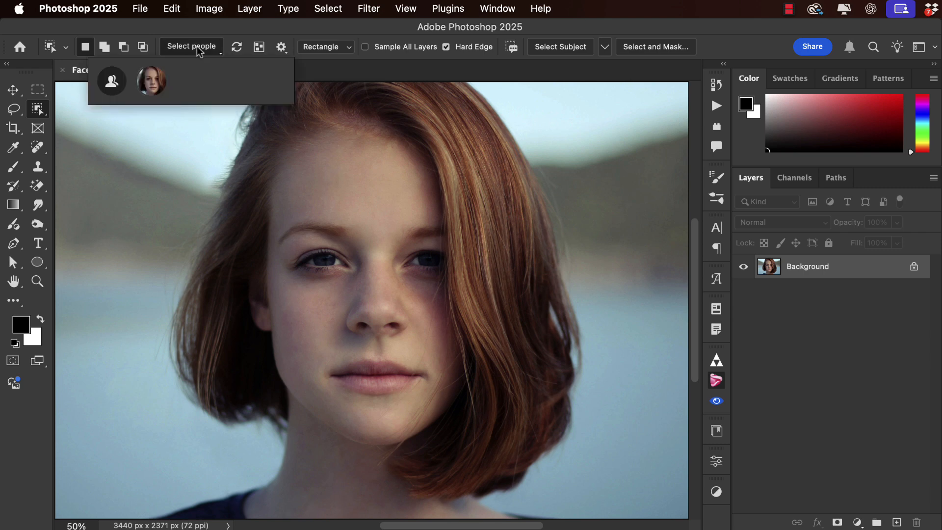
{"action": "left_click", "coordinate": [150, 82]}
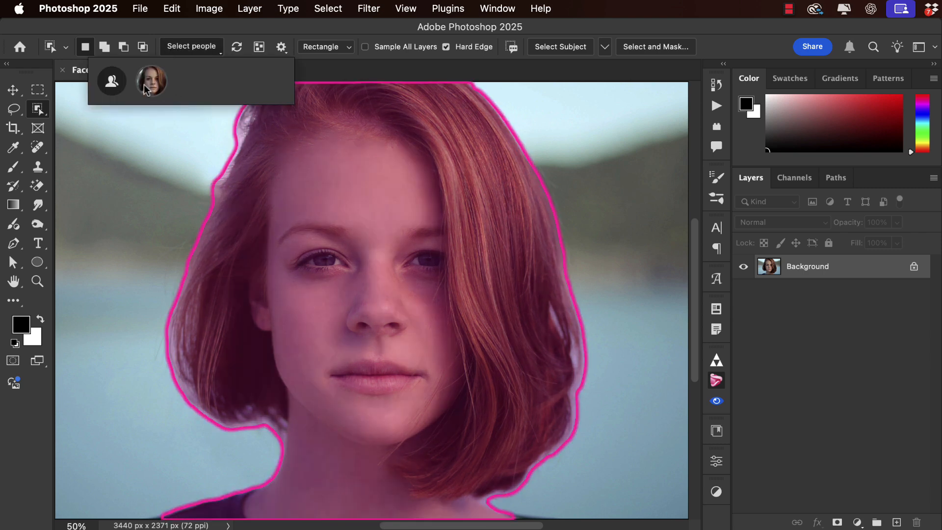
{"action": "left_click", "coordinate": [151, 81]}
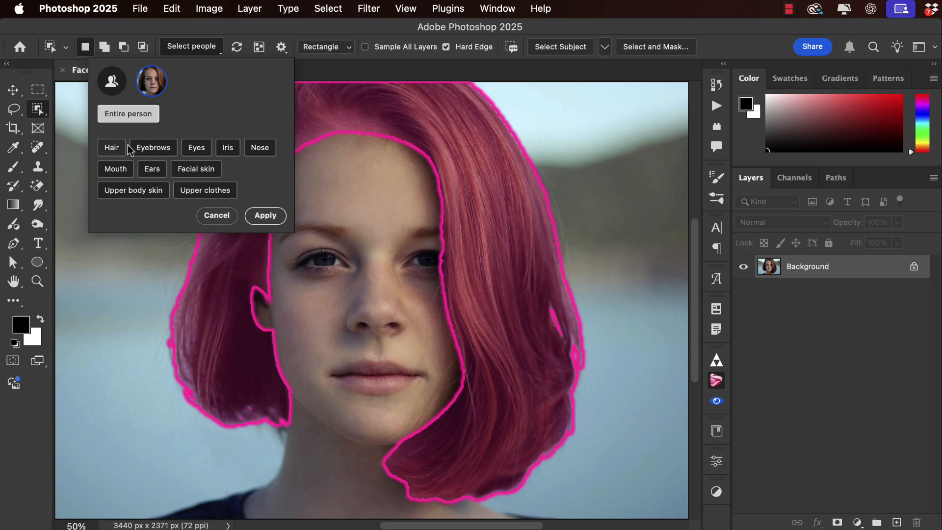
{"action": "mouse_move", "coordinate": [110, 157]}
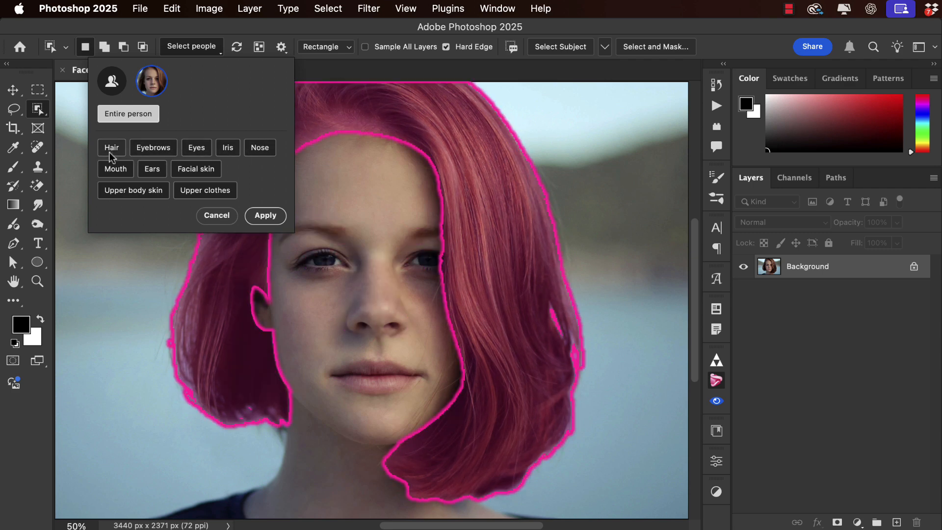
- Choose Hair as the part and apply it as a selection around the woman's hair
{"action": "left_click", "coordinate": [154, 147]}
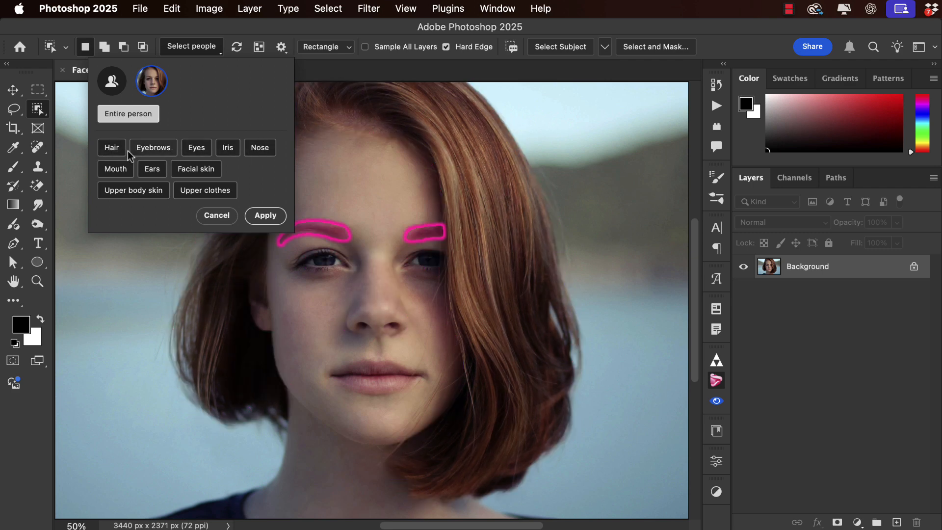
{"action": "left_click", "coordinate": [111, 148]}
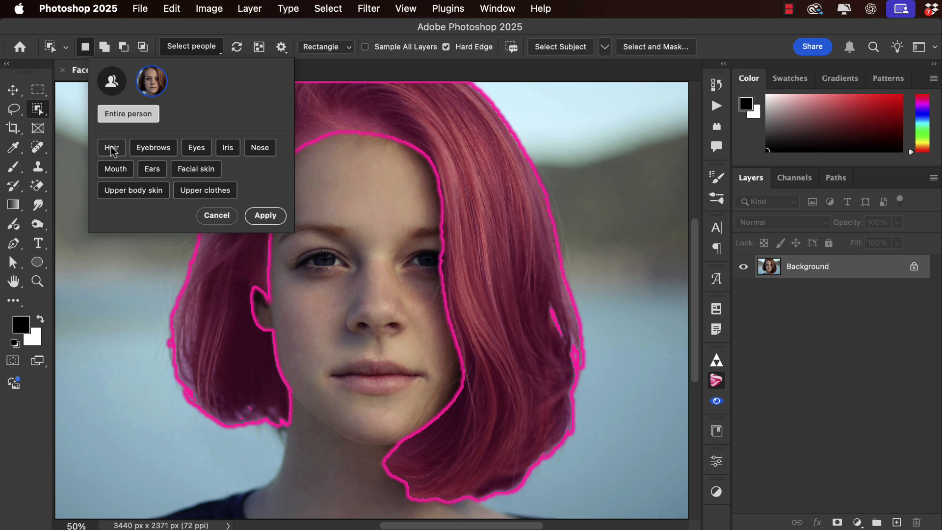
{"action": "left_click", "coordinate": [110, 147]}
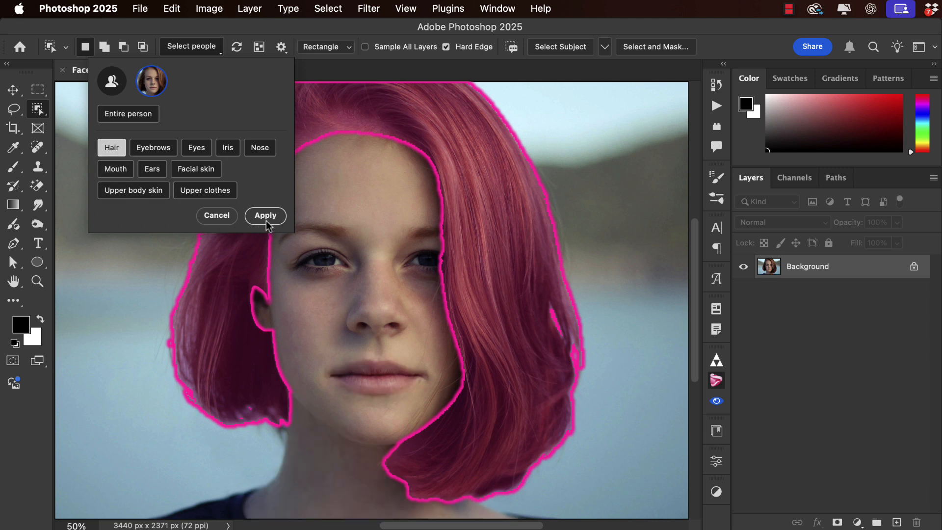
{"action": "left_click", "coordinate": [265, 215]}
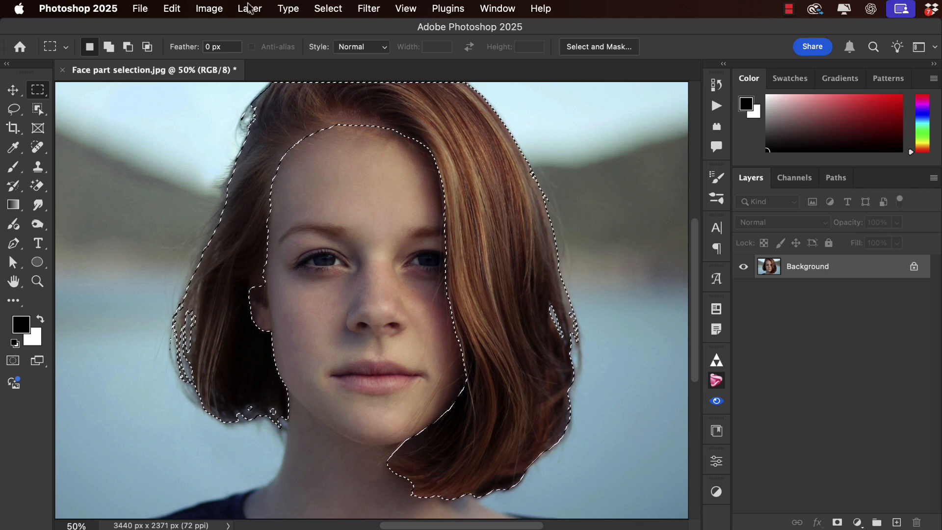
- Add a Curves adjustment layer named 'hair' masked to the hair selection
{"action": "left_click", "coordinate": [249, 9]}
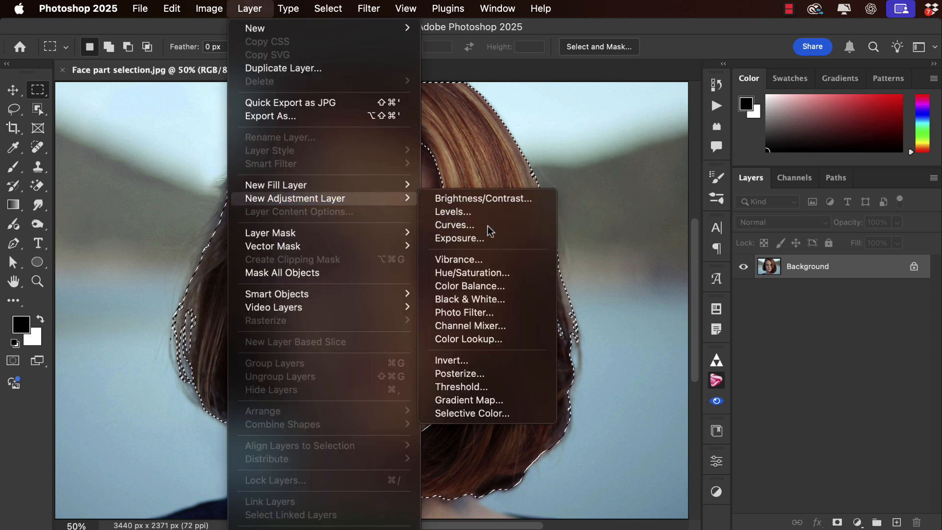
{"action": "left_click", "coordinate": [454, 224]}
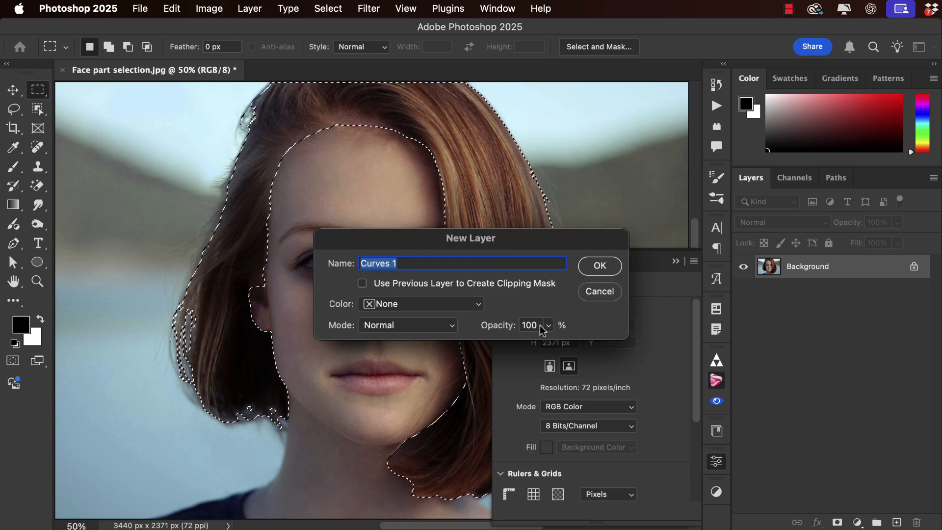
{"action": "type", "text": "hair"}
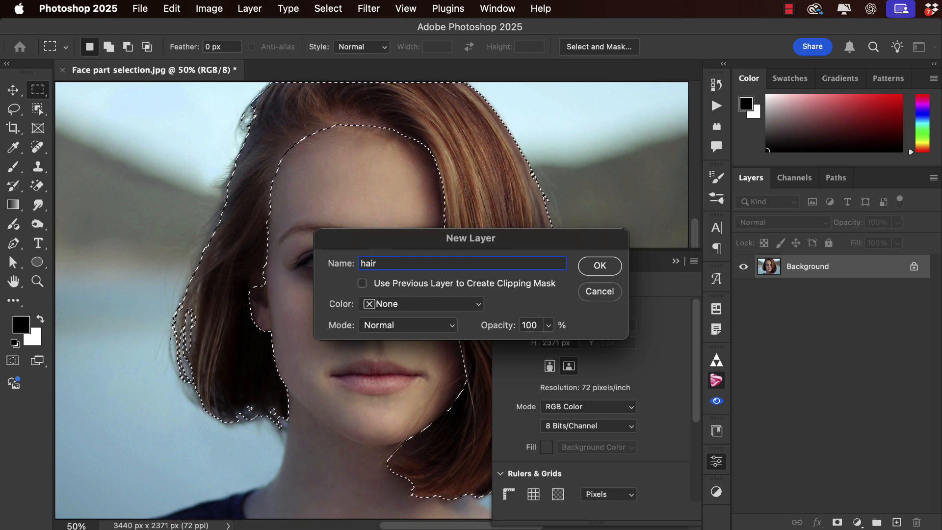
{"action": "left_click", "coordinate": [598, 266]}
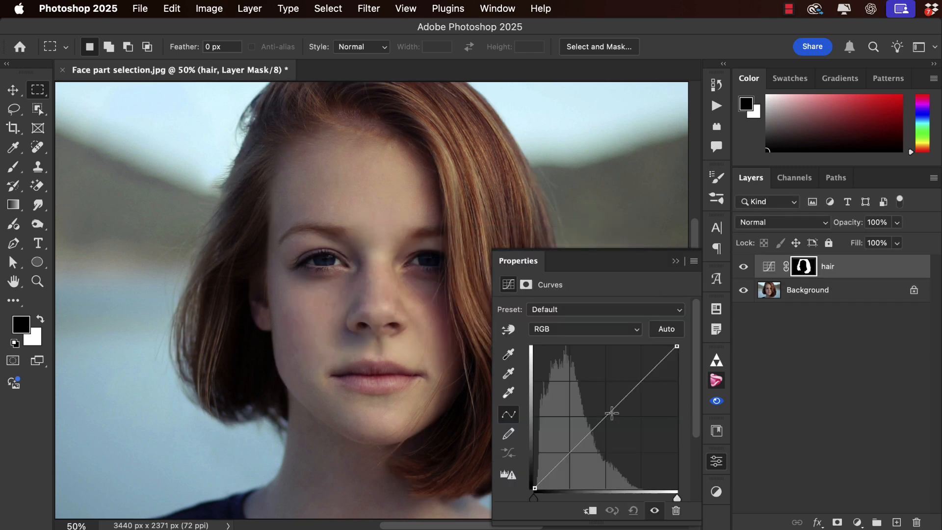
- Lift the RGB curve and its highlights to brighten the hair
{"action": "left_click_drag", "start_coordinate": [611, 413], "coordinate": [606, 410]}
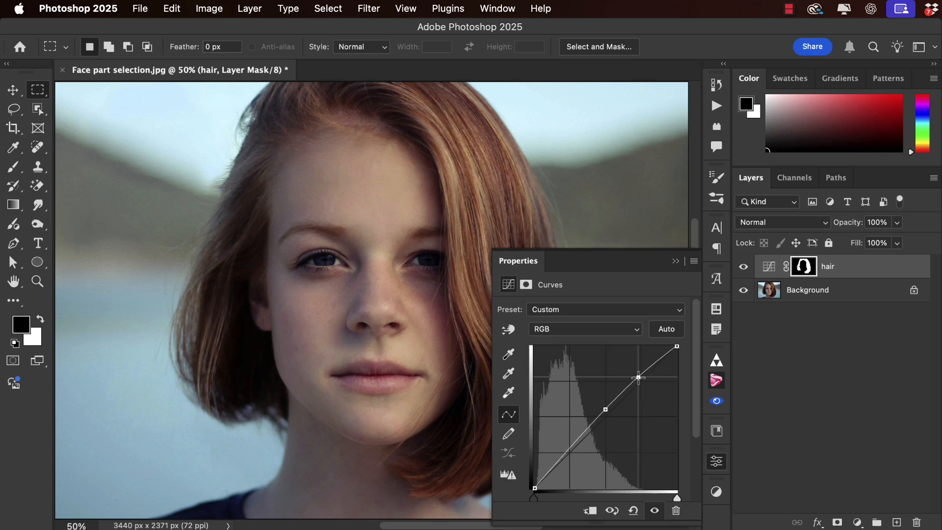
{"action": "left_click_drag", "start_coordinate": [638, 377], "coordinate": [635, 370]}
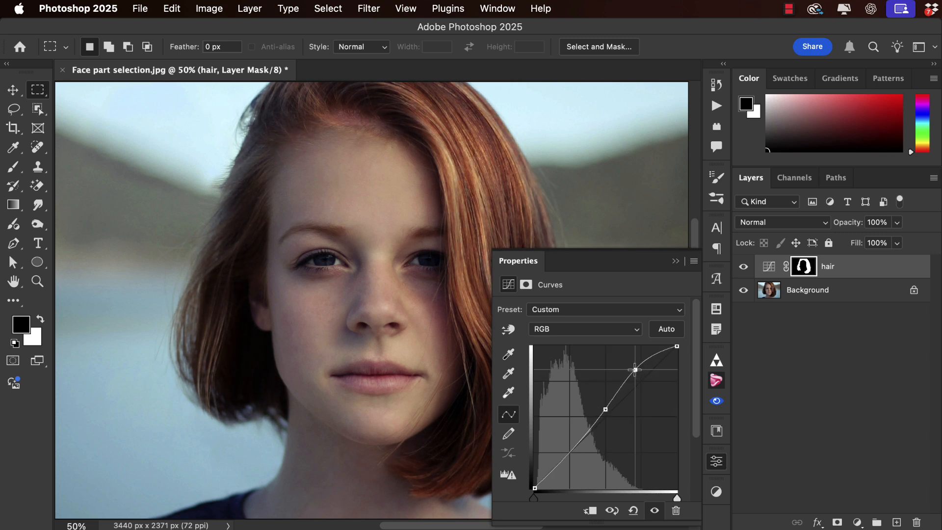
{"action": "left_click_drag", "start_coordinate": [606, 408], "coordinate": [605, 411]}
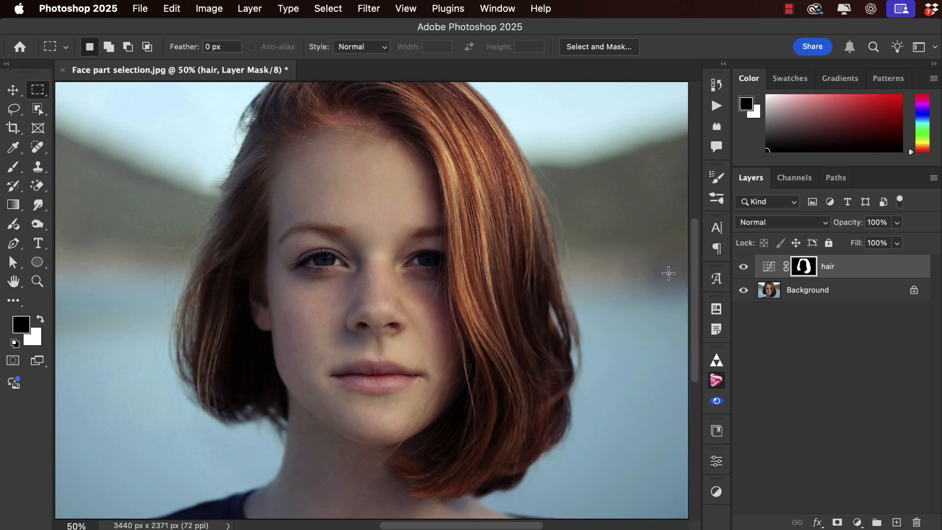
{"action": "mouse_move", "coordinate": [477, 429]}
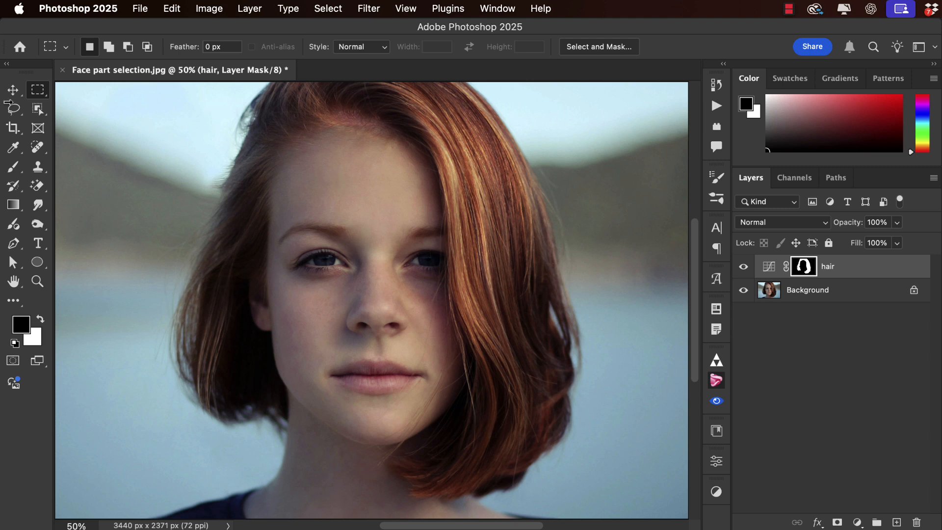
- Make the Background photo layer active again for the next selection
{"action": "left_click", "coordinate": [37, 108]}
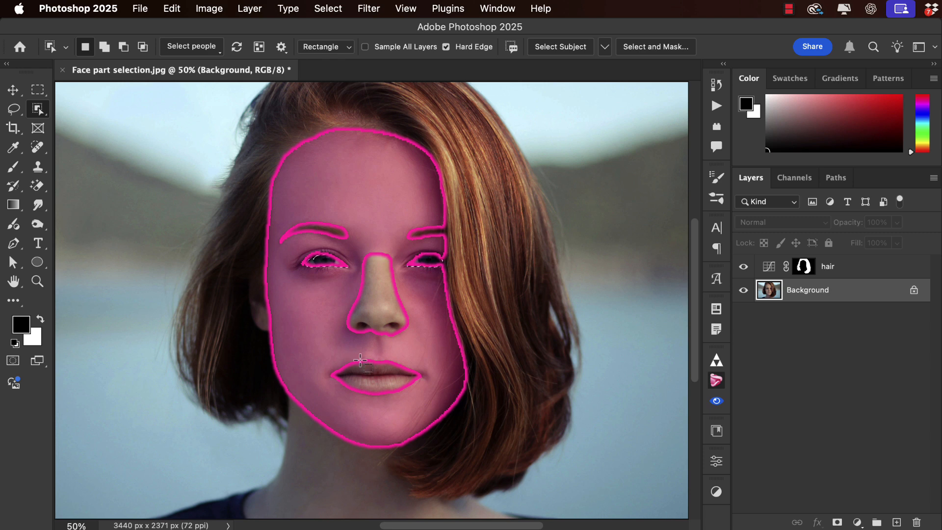
- Add a Curves adjustment layer named 'eyes' masked to the eyes selection
{"action": "left_click", "coordinate": [249, 9]}
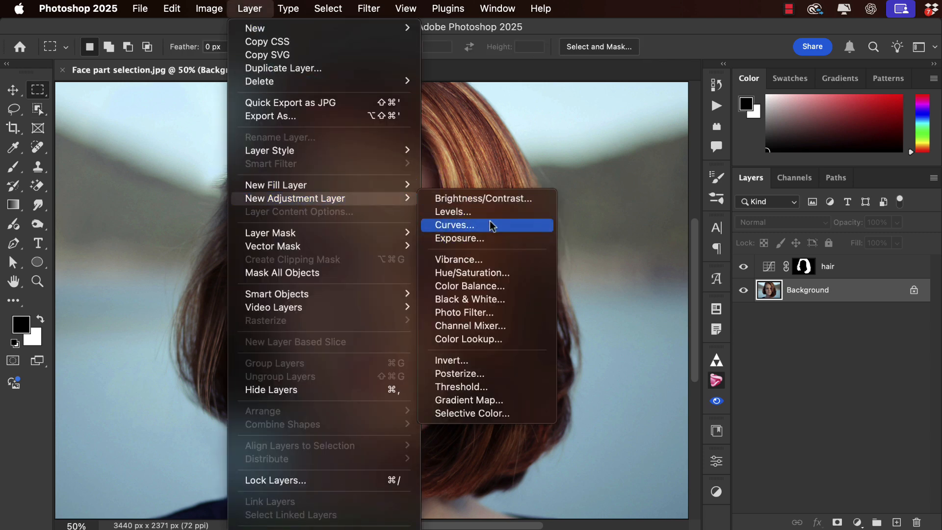
{"action": "left_click", "coordinate": [455, 224]}
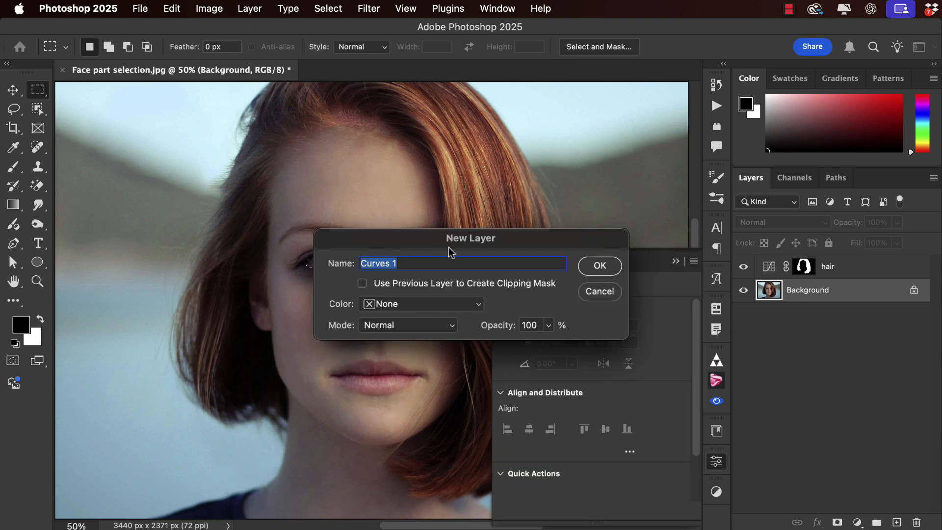
{"action": "type", "text": "eyes"}
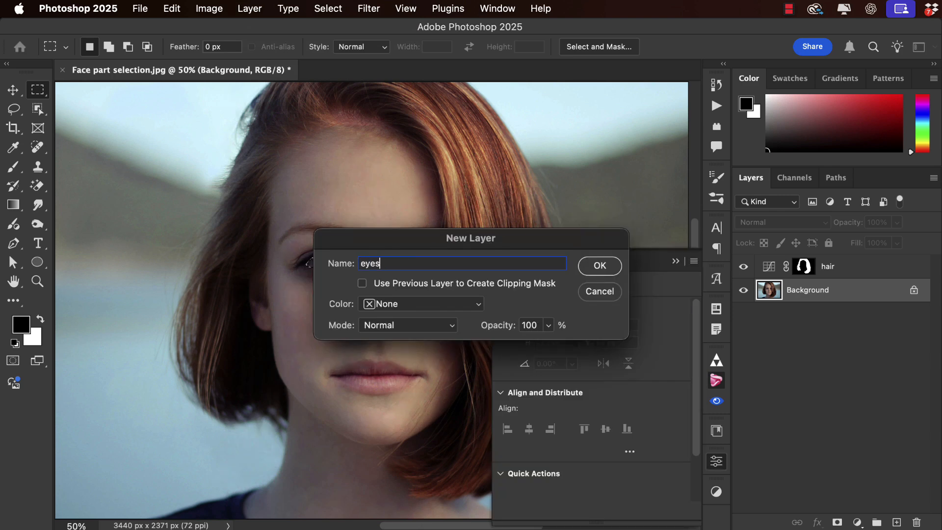
{"action": "left_click", "coordinate": [599, 266]}
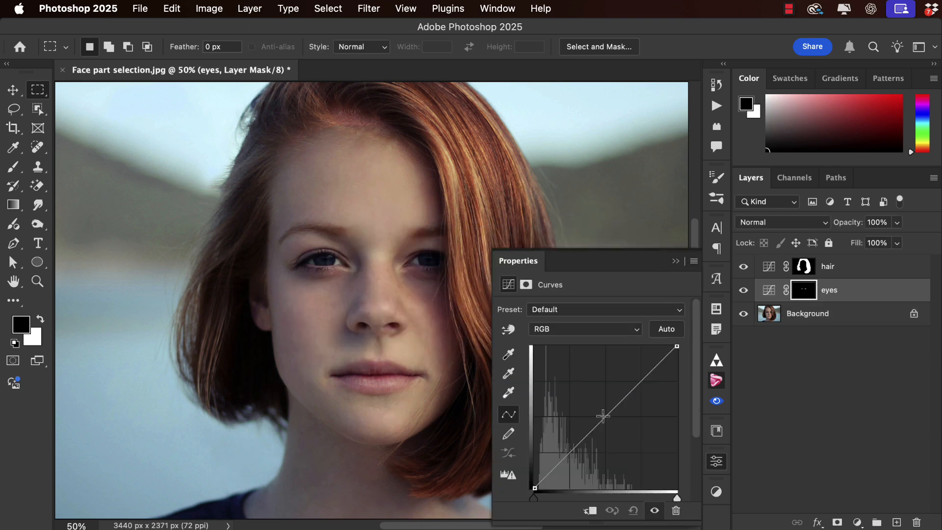
- Lift the curve midpoint to brighten the eyes and return to the Background layer
{"action": "left_click_drag", "start_coordinate": [603, 417], "coordinate": [600, 400]}
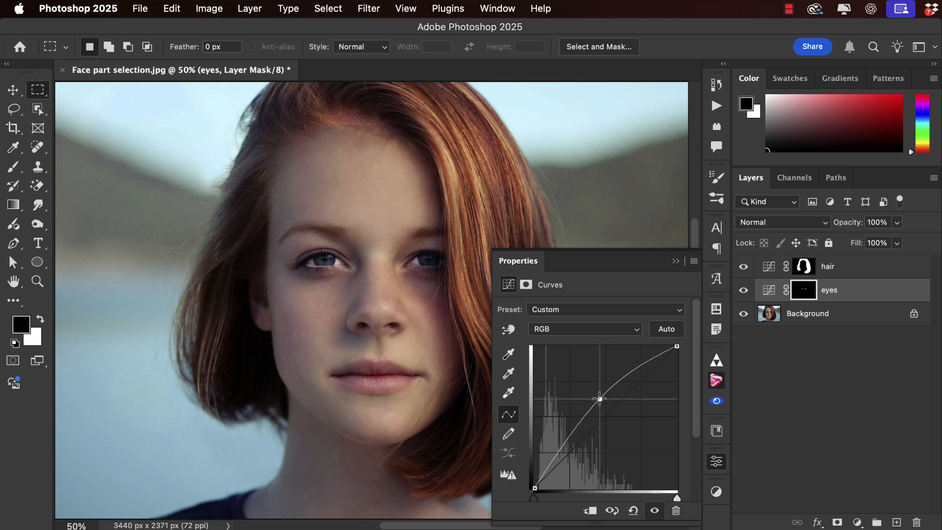
{"action": "left_click_drag", "start_coordinate": [600, 399], "coordinate": [597, 397]}
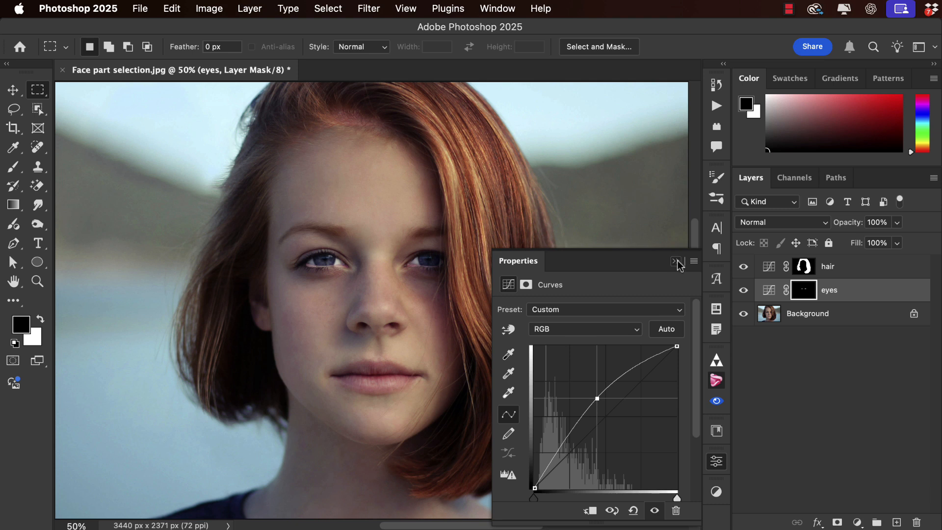
{"action": "left_click", "coordinate": [37, 109]}
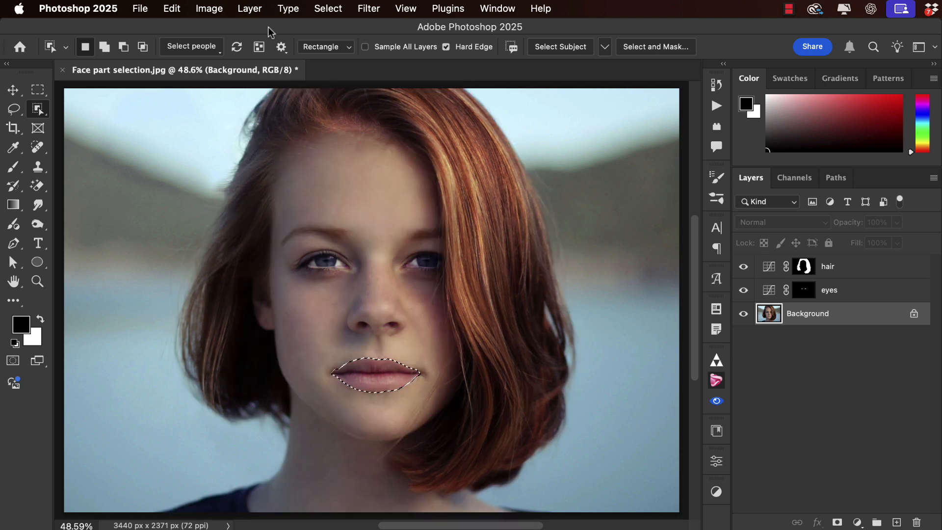
- Add a Hue/Saturation adjustment layer named 'lips' masked to the lips
{"action": "left_click", "coordinate": [249, 9]}
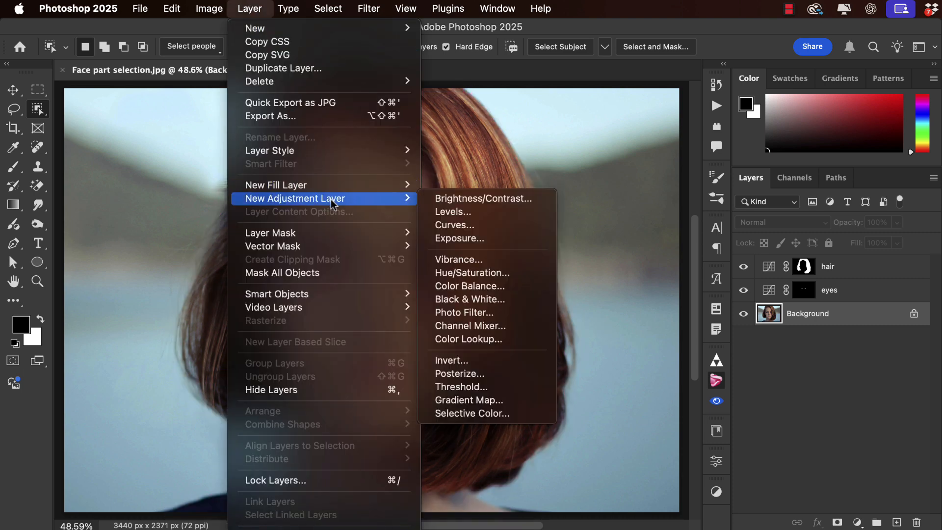
{"action": "left_click", "coordinate": [472, 272]}
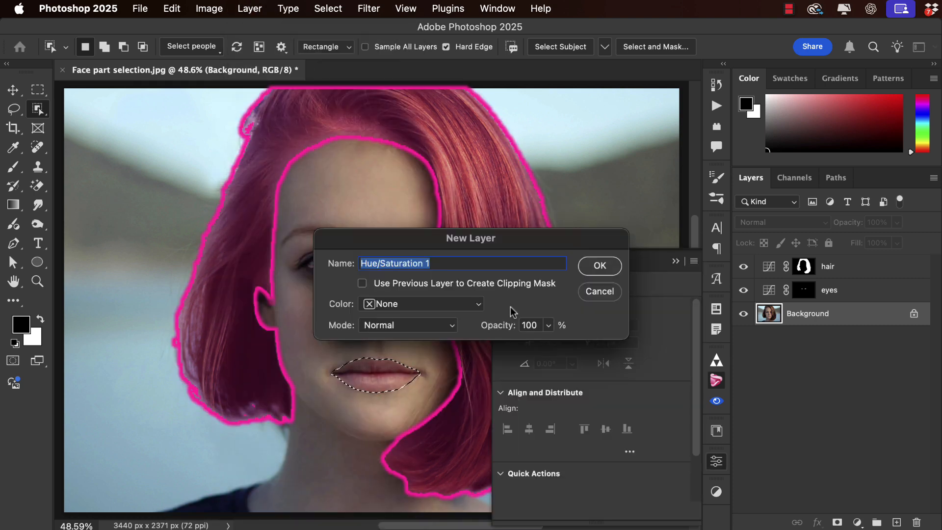
{"action": "type", "text": "lips"}
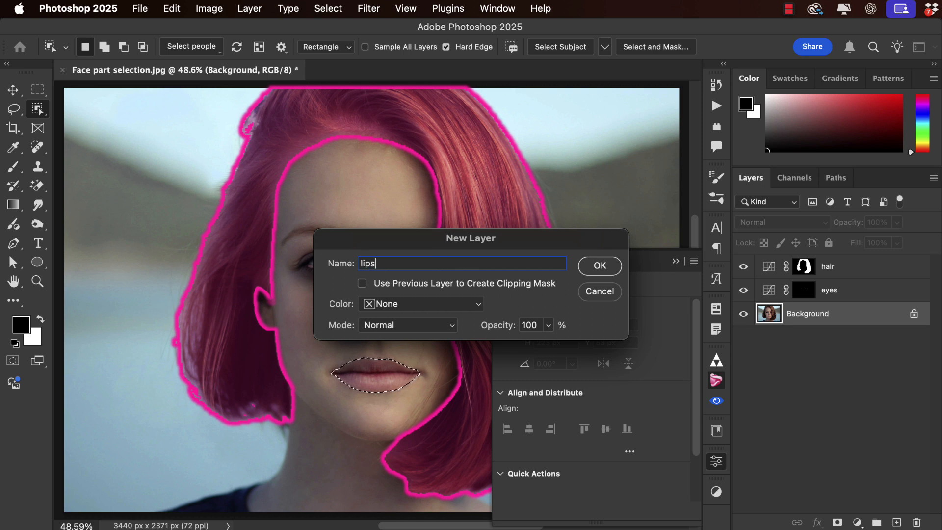
{"action": "left_click", "coordinate": [599, 266]}
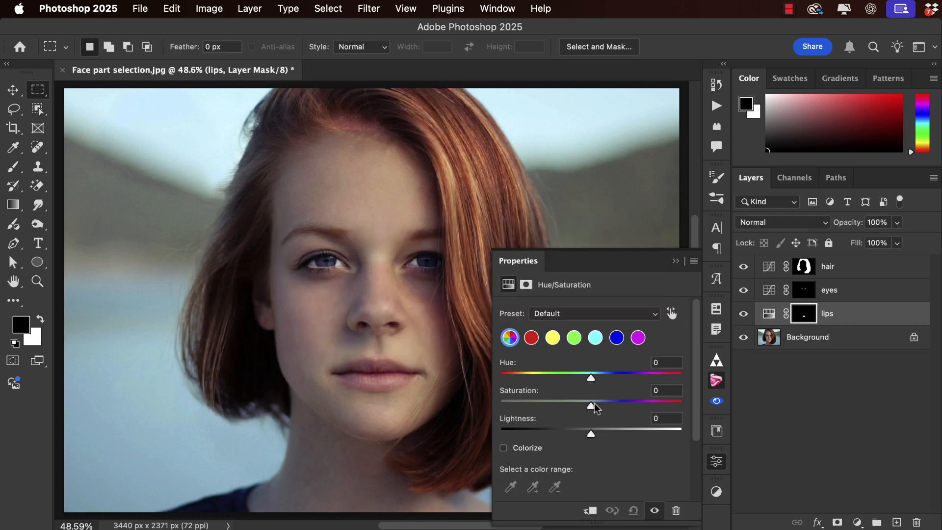
- Raise the lips' saturation to about +41 and lower lightness to about -8
{"action": "left_click_drag", "start_coordinate": [591, 401], "coordinate": [594, 400]}
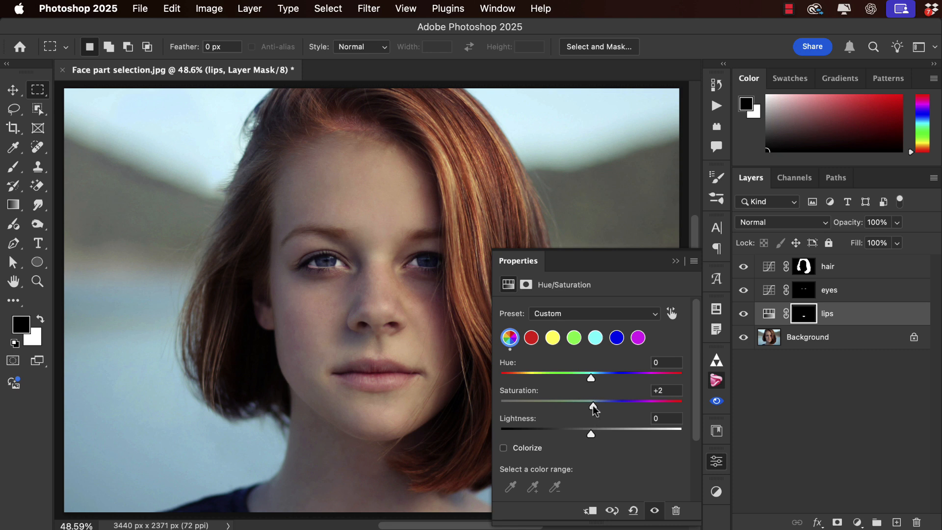
{"action": "left_click_drag", "start_coordinate": [591, 402], "coordinate": [617, 402]}
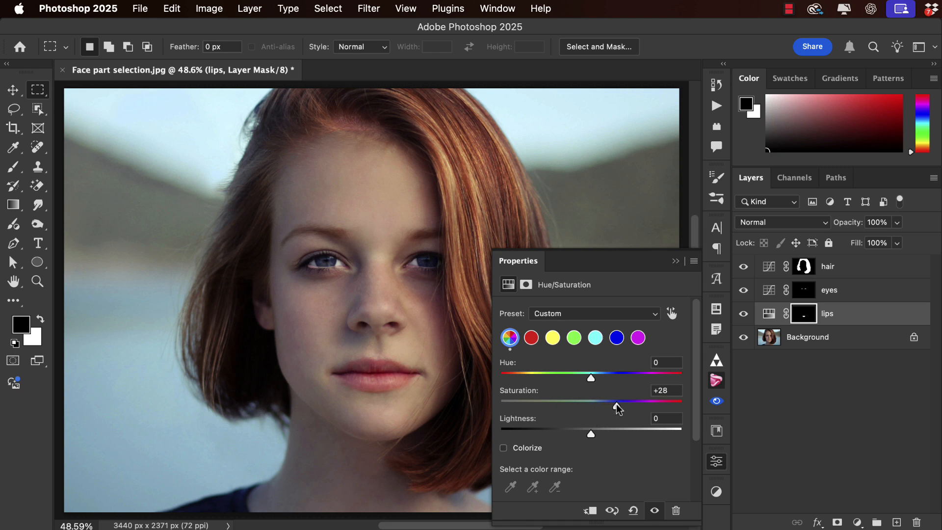
{"action": "left_click_drag", "start_coordinate": [591, 404], "coordinate": [623, 404]}
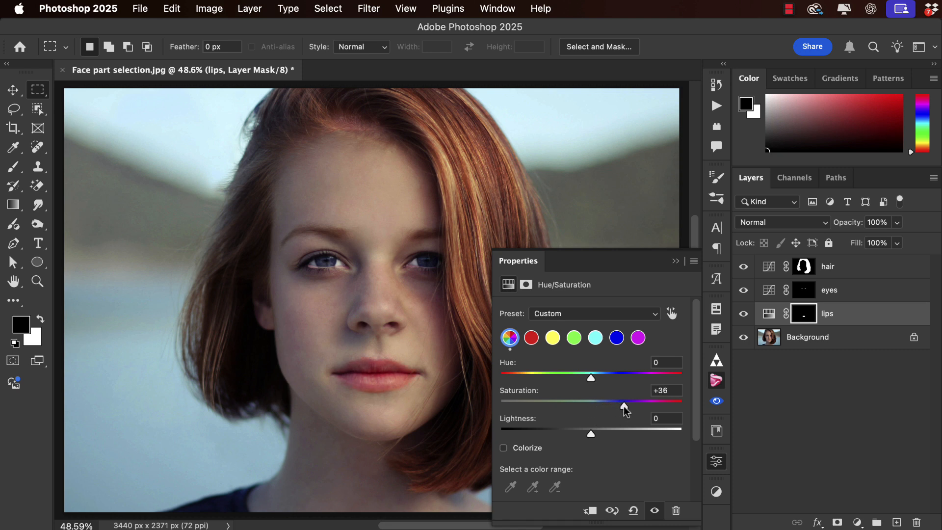
{"action": "left_click_drag", "start_coordinate": [591, 434], "coordinate": [588, 434]}
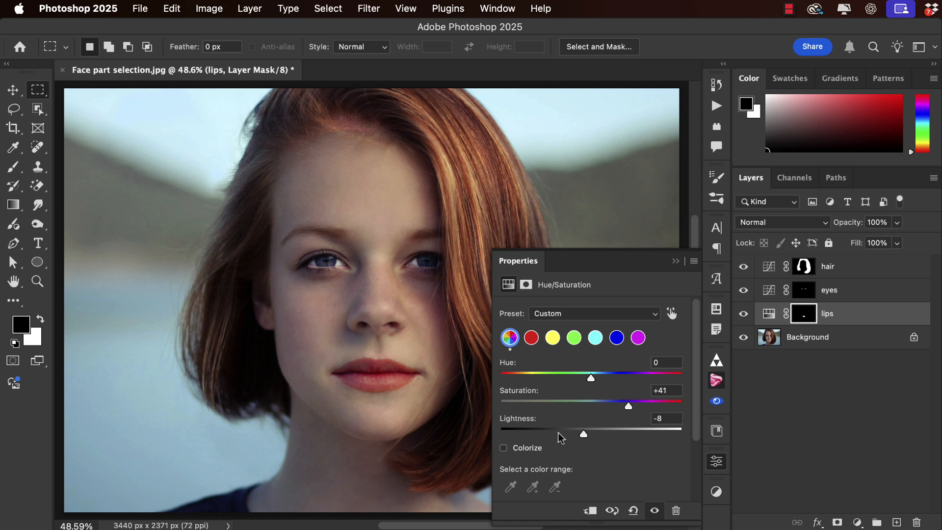
{"action": "left_click_drag", "start_coordinate": [583, 434], "coordinate": [580, 433]}
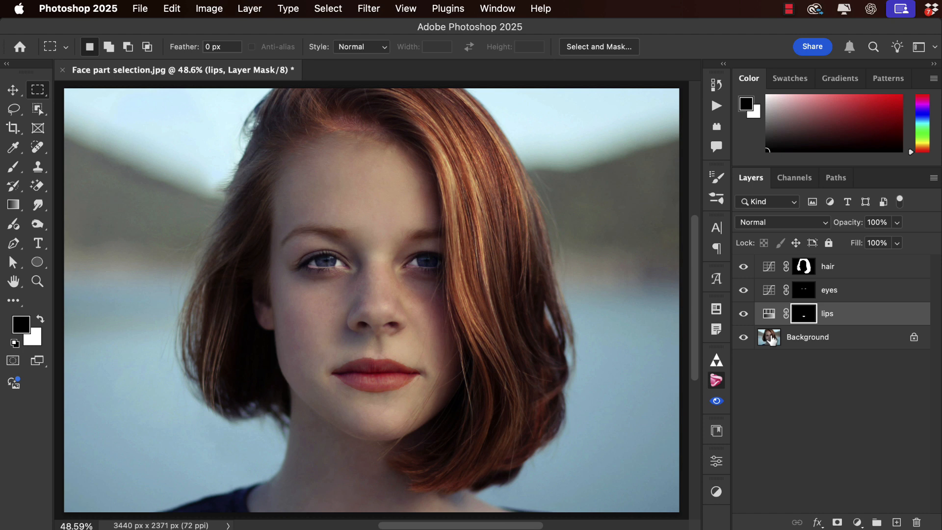
{"action": "left_click", "coordinate": [808, 337]}
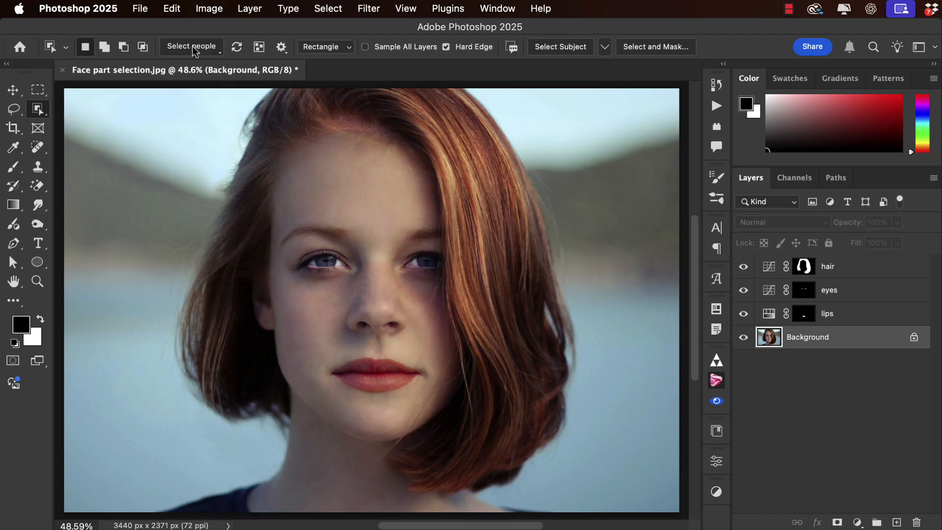
- Select the person's facial skin, nose and upper body skin via Select people and apply
{"action": "left_click", "coordinate": [191, 47]}
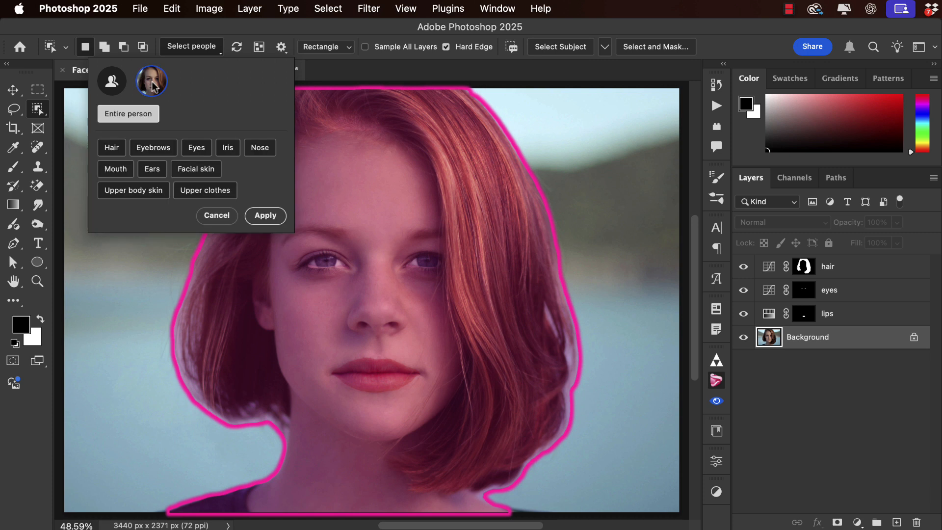
{"action": "left_click", "coordinate": [111, 147]}
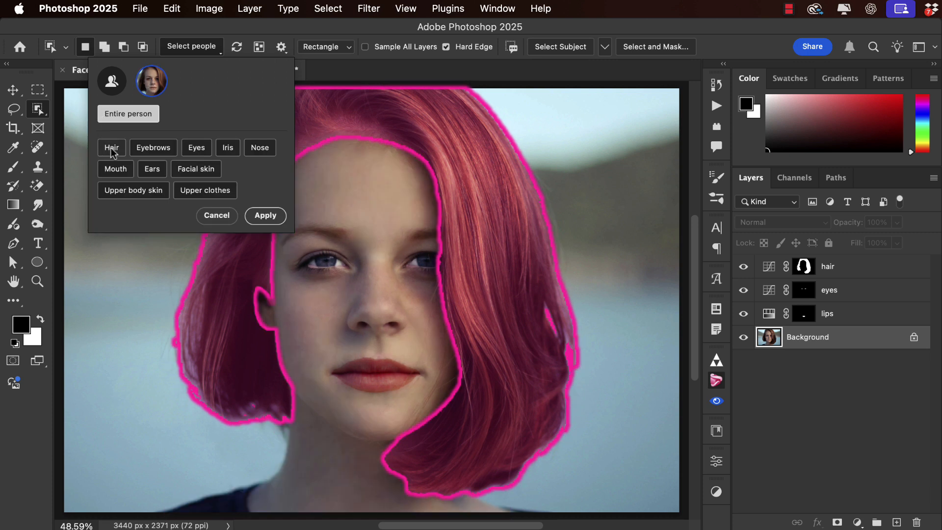
{"action": "left_click", "coordinate": [195, 169]}
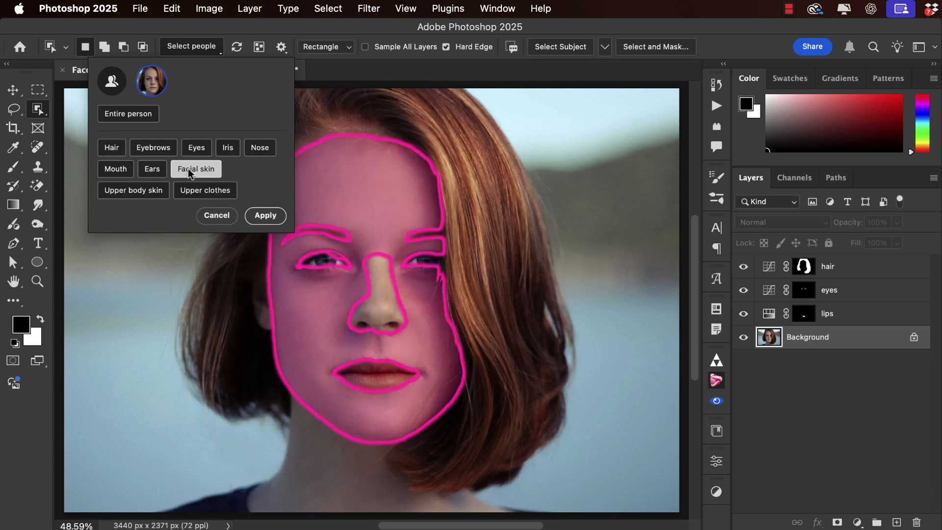
{"action": "left_click", "coordinate": [259, 147]}
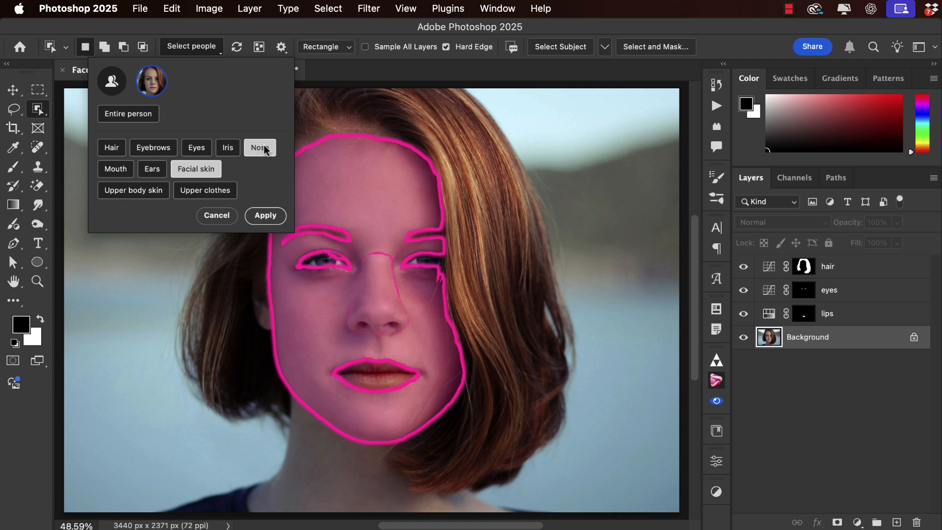
{"action": "left_click", "coordinate": [133, 189]}
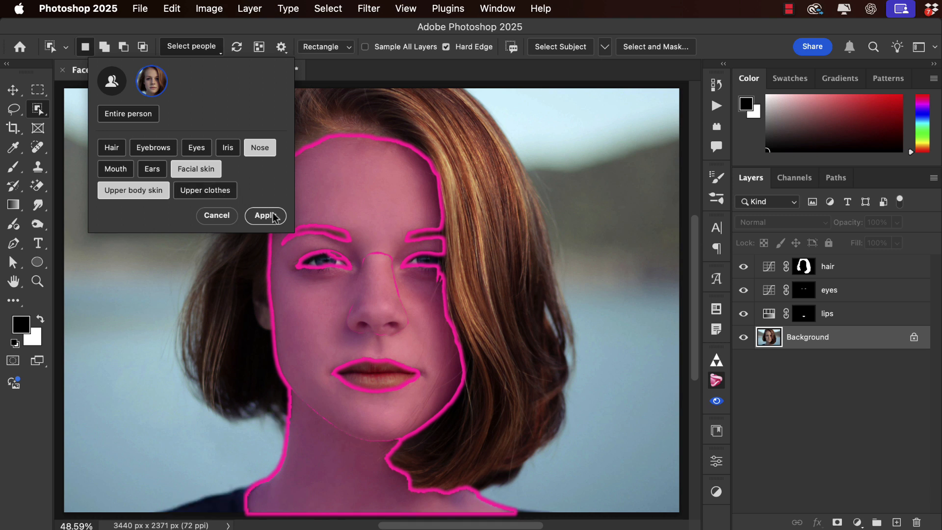
{"action": "mouse_move", "coordinate": [272, 206]}
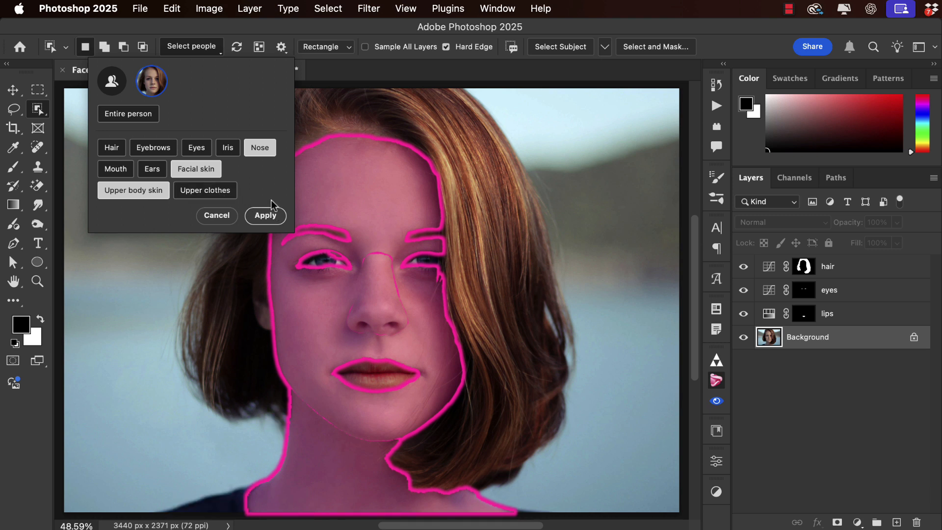
{"action": "mouse_move", "coordinate": [264, 221]}
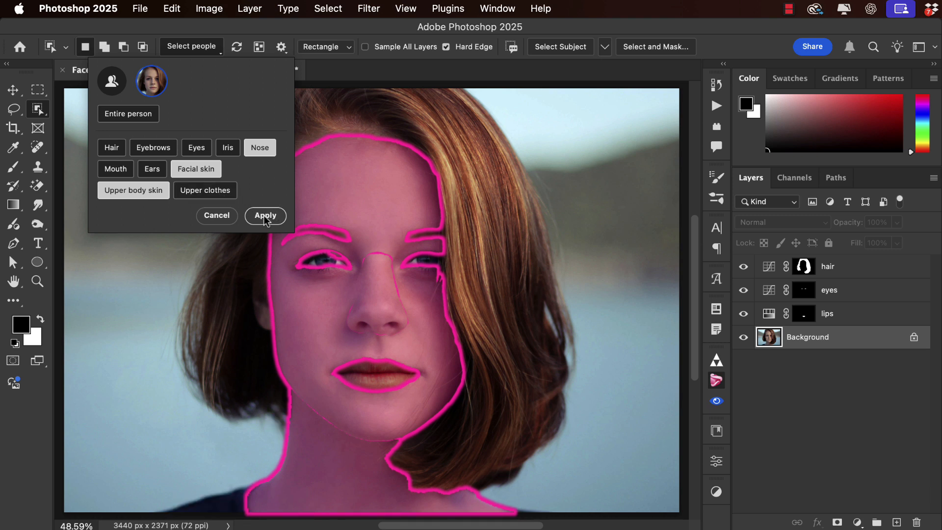
{"action": "left_click", "coordinate": [265, 215]}
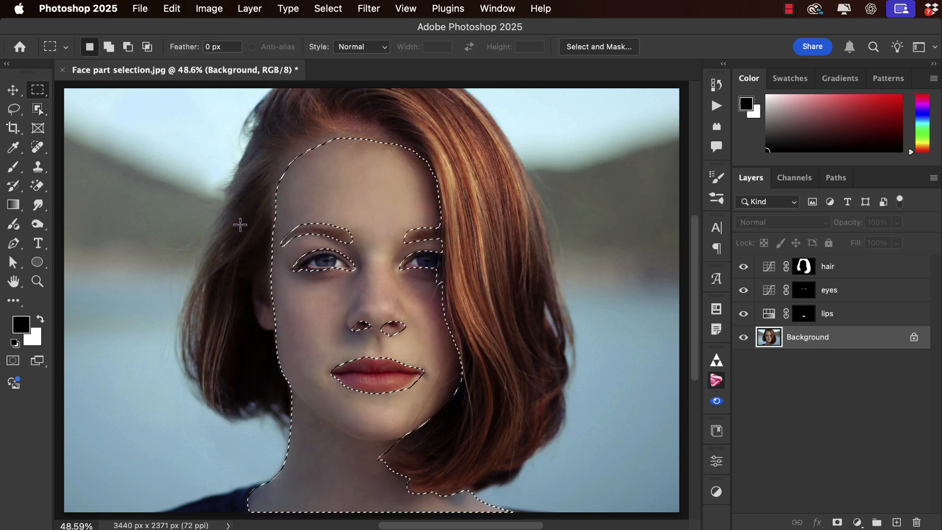
- Add a Hue/Saturation adjustment layer for the skin, masked to the skin selection
{"action": "left_click", "coordinate": [248, 9]}
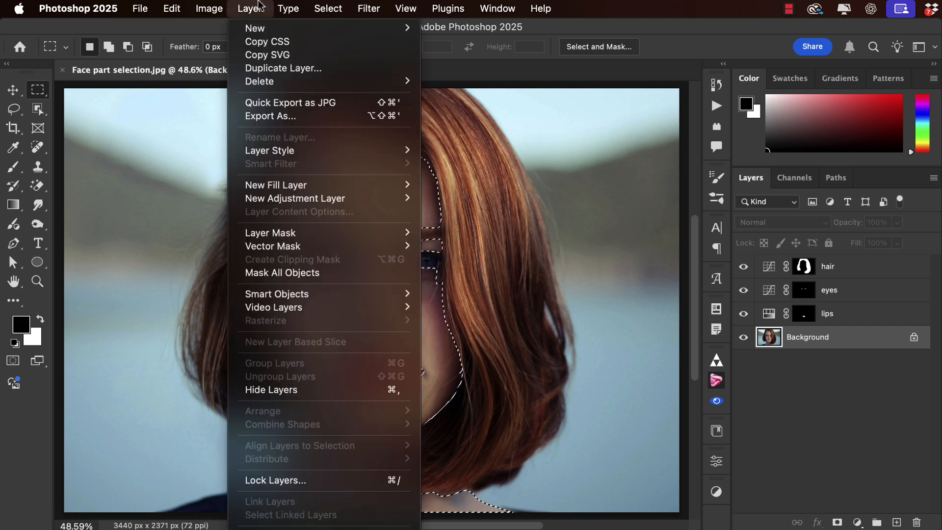
{"action": "mouse_move", "coordinate": [296, 198]}
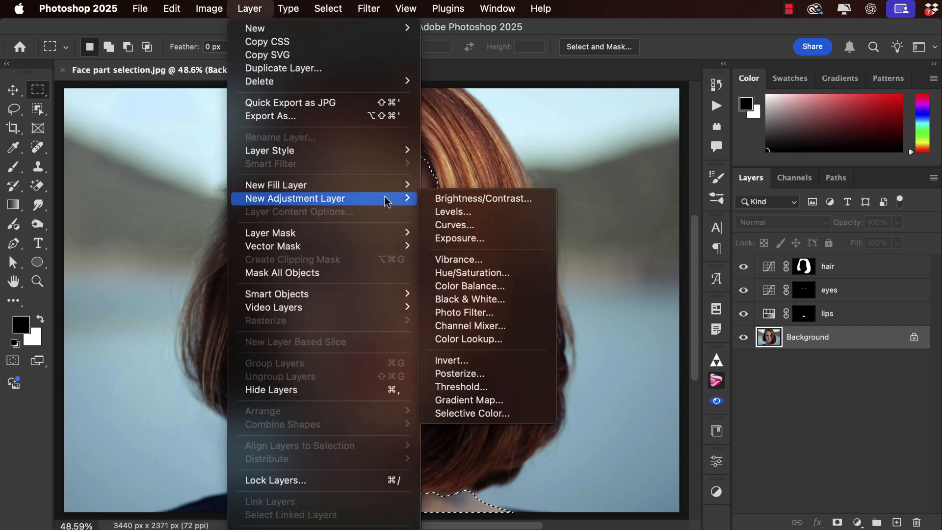
{"action": "mouse_move", "coordinate": [472, 272]}
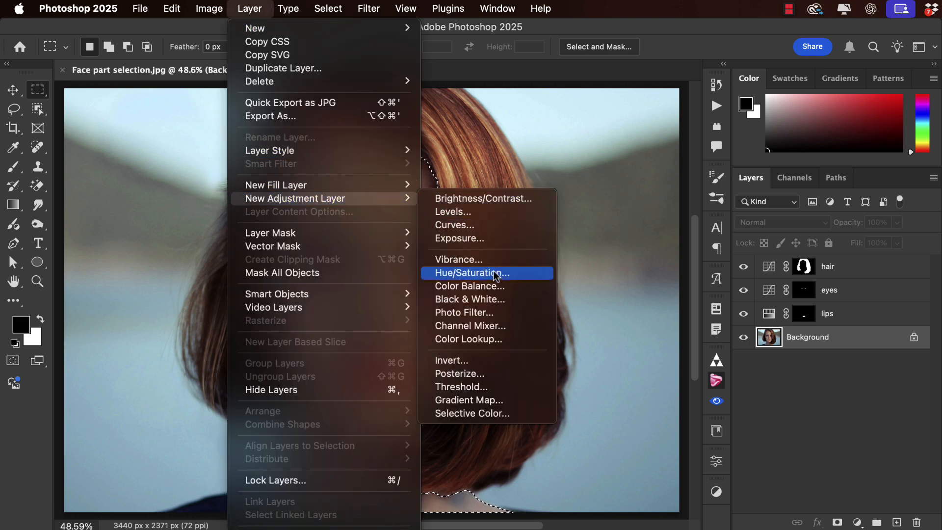
{"action": "left_click", "coordinate": [471, 273]}
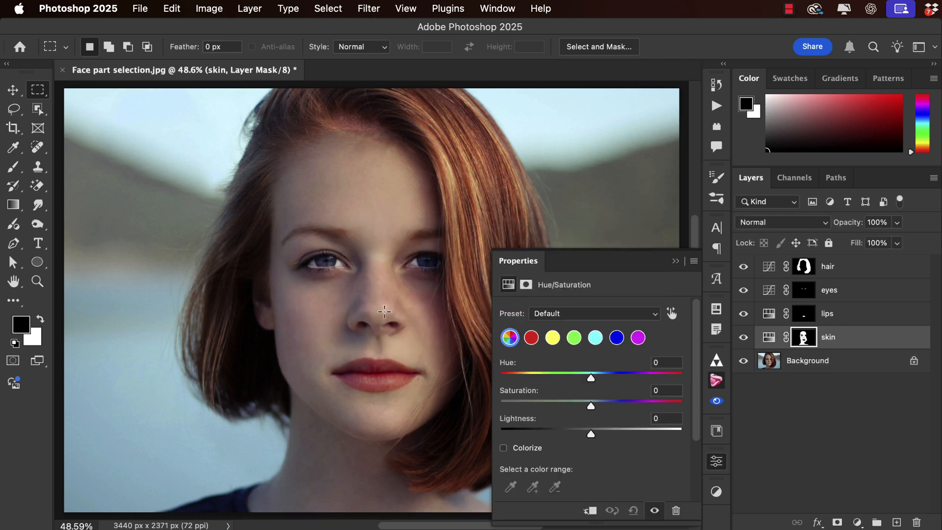
- Raise the skin layer's saturation to +25 and put the settings away
{"action": "left_click_drag", "start_coordinate": [590, 405], "coordinate": [593, 406]}
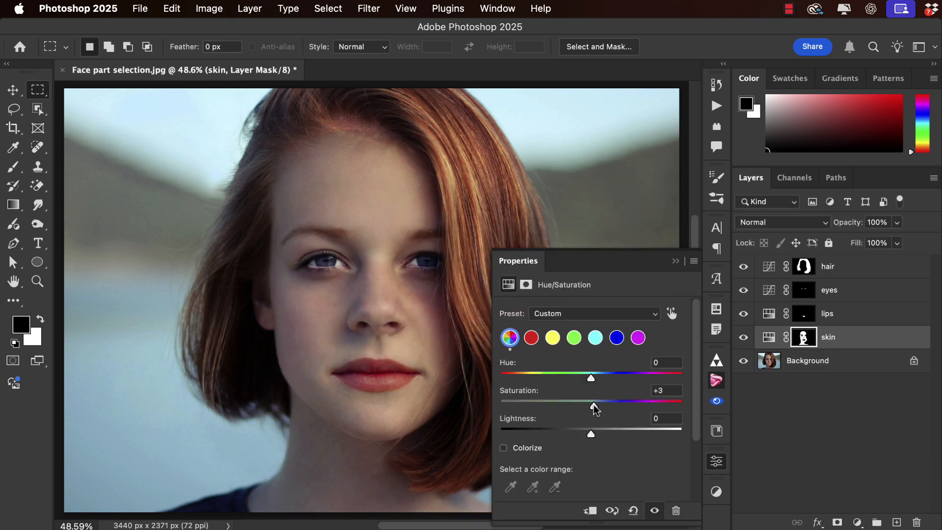
{"action": "left_click_drag", "start_coordinate": [594, 401], "coordinate": [613, 400]}
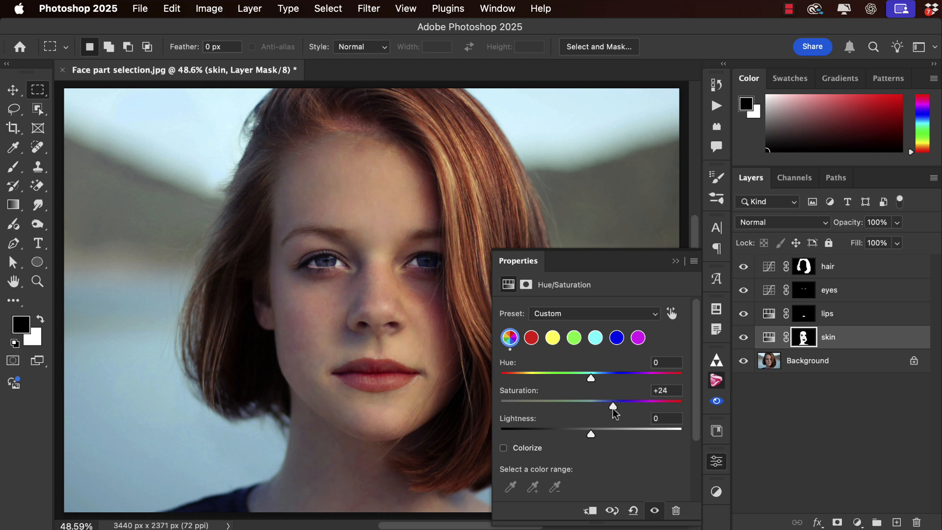
{"action": "left_click_drag", "start_coordinate": [612, 401], "coordinate": [614, 402]}
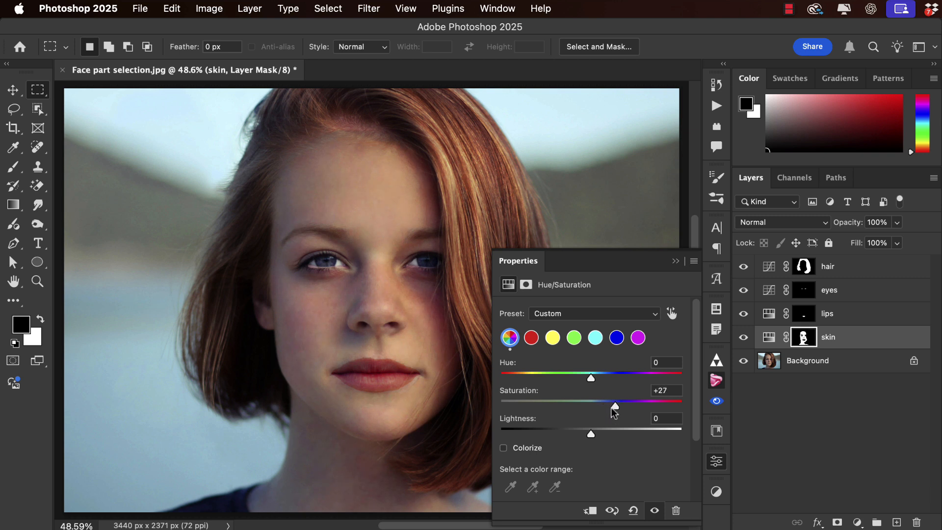
{"action": "left_click_drag", "start_coordinate": [590, 406], "coordinate": [614, 405]}
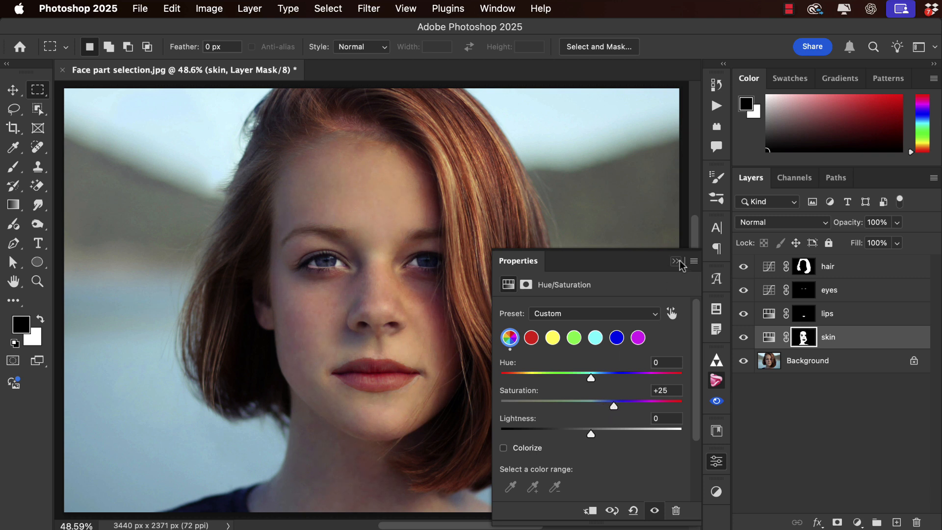
{"action": "left_click", "coordinate": [677, 261]}
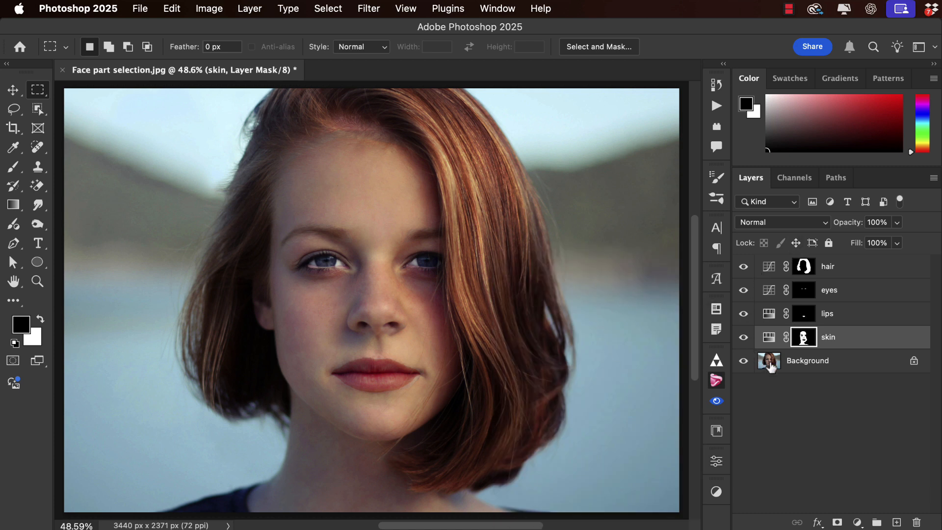
- Reopen the lips Hue/Saturation layer and push its saturation up to about +46
{"action": "left_click", "coordinate": [827, 313]}
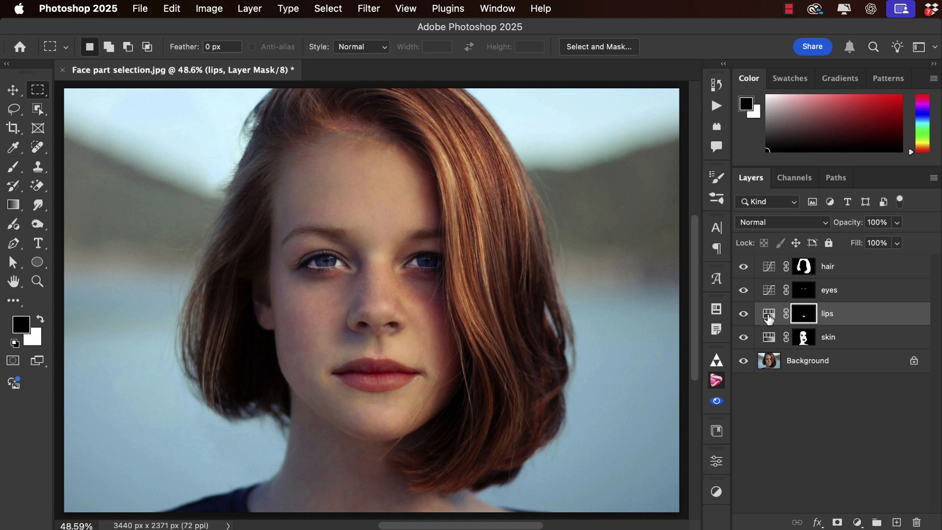
{"action": "left_click", "coordinate": [770, 313]}
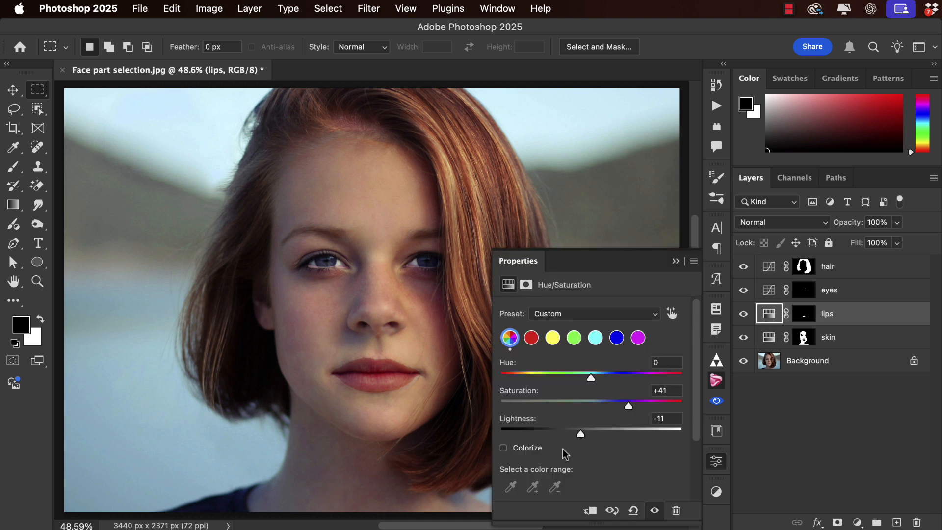
{"action": "left_click_drag", "start_coordinate": [628, 407], "coordinate": [633, 406]}
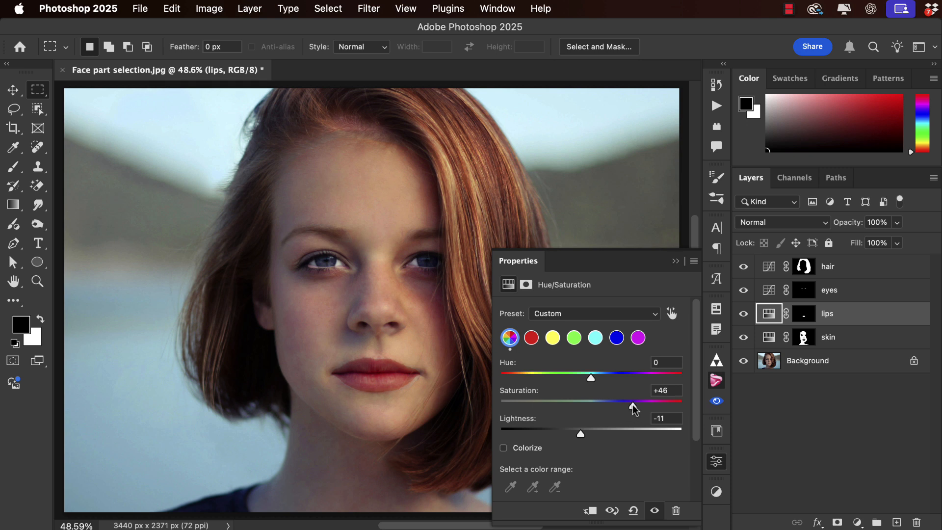
{"action": "left_click_drag", "start_coordinate": [631, 403], "coordinate": [636, 404]}
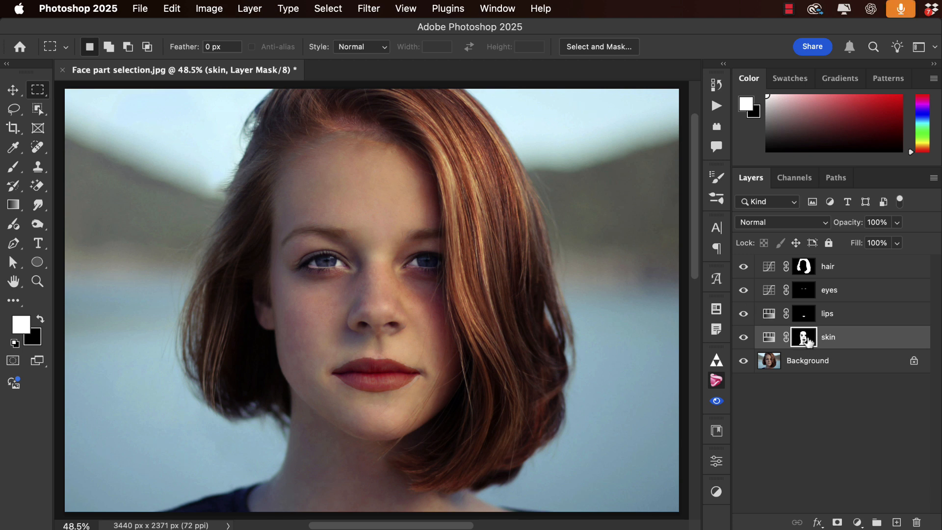
- Target the skin layer's mask and pick the Brush to paint white along the hairline
{"action": "left_click", "coordinate": [345, 133]}
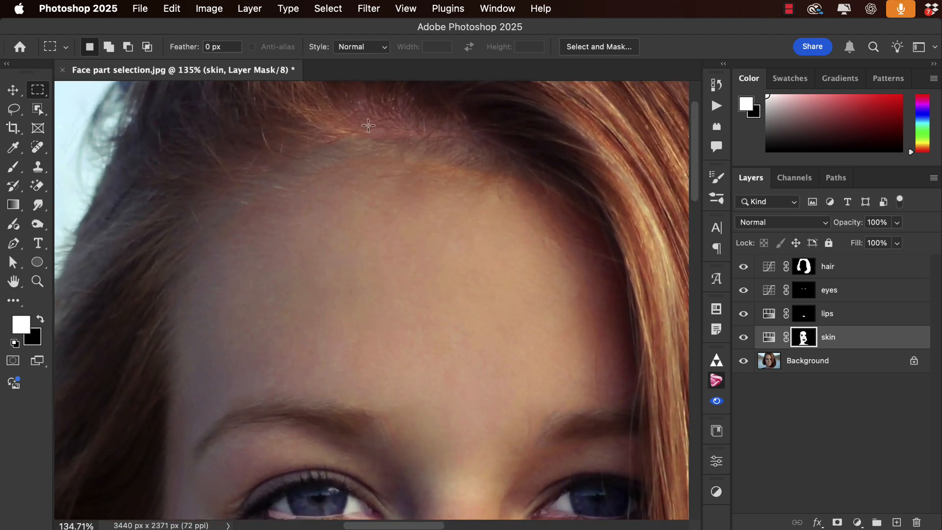
{"action": "mouse_move", "coordinate": [766, 272]}
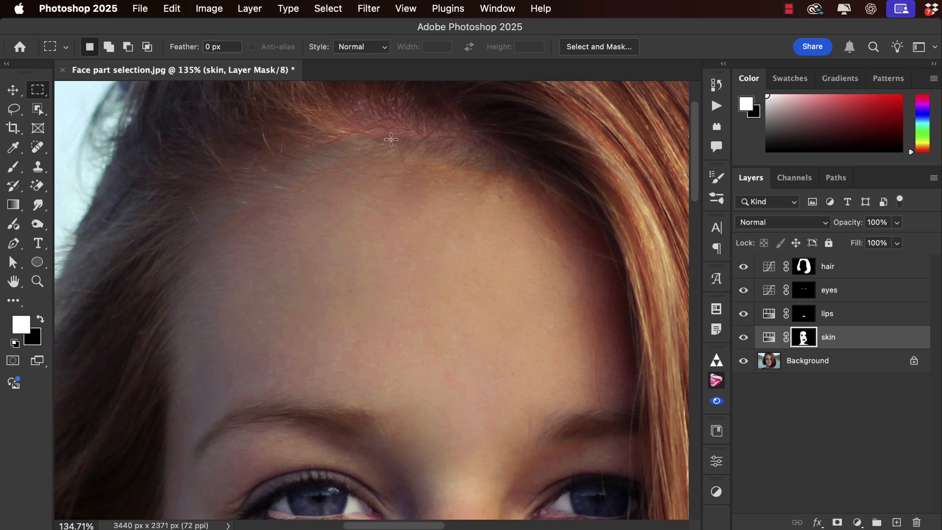
{"action": "mouse_move", "coordinate": [396, 127]}
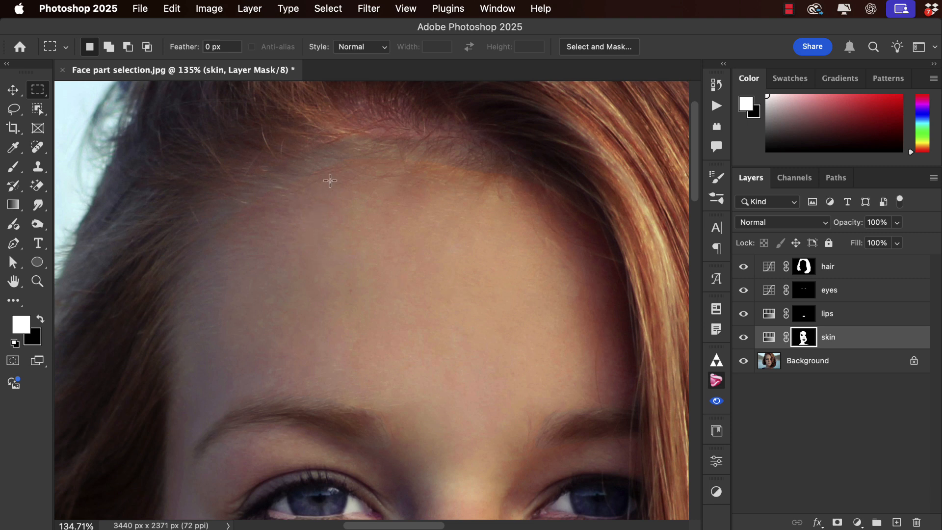
{"action": "mouse_move", "coordinate": [260, 203]}
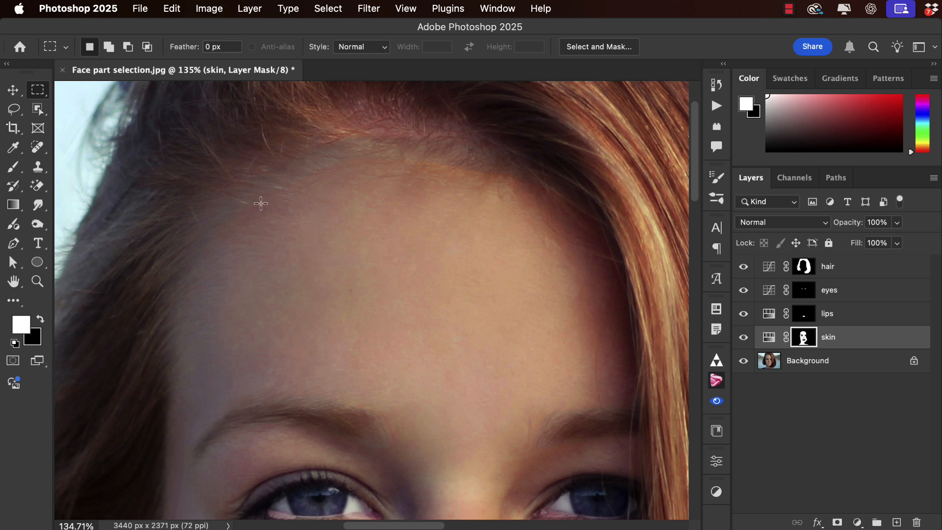
{"action": "mouse_move", "coordinate": [777, 331]}
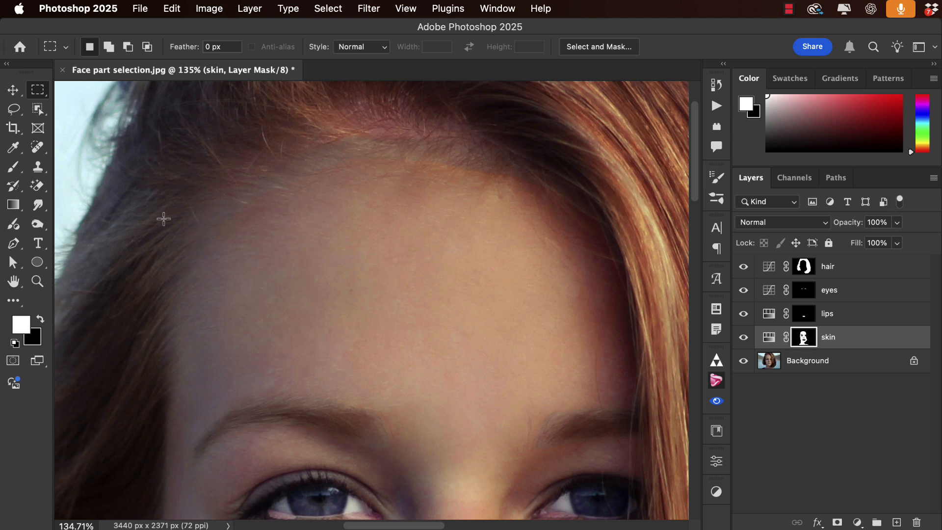
{"action": "left_click", "coordinate": [13, 166]}
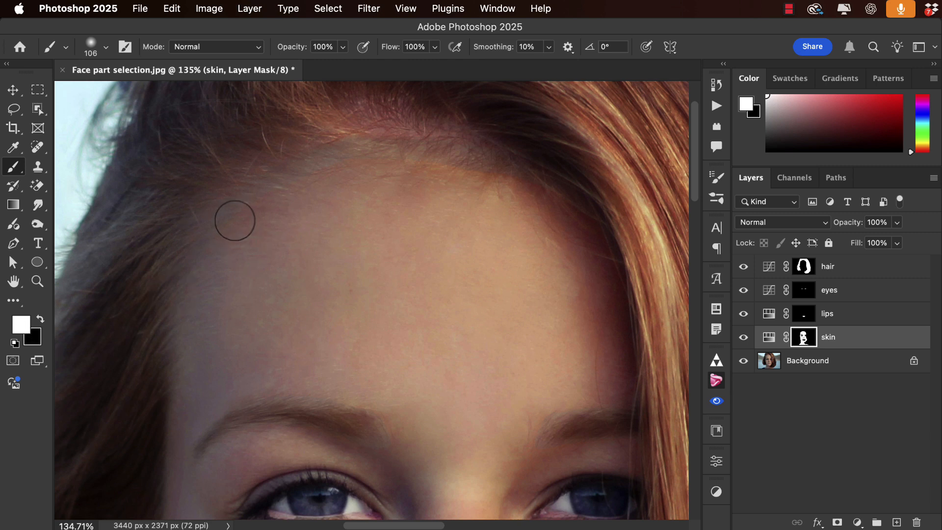
{"action": "mouse_move", "coordinate": [300, 174]}
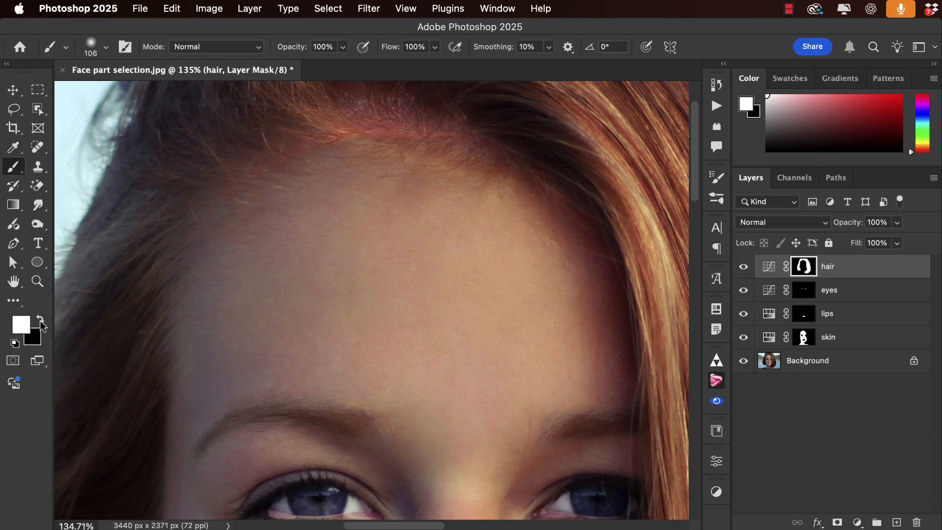
- Paint black on the hair layer's mask along the forehead to hide the hair adjustment there
{"action": "left_click", "coordinate": [39, 318]}
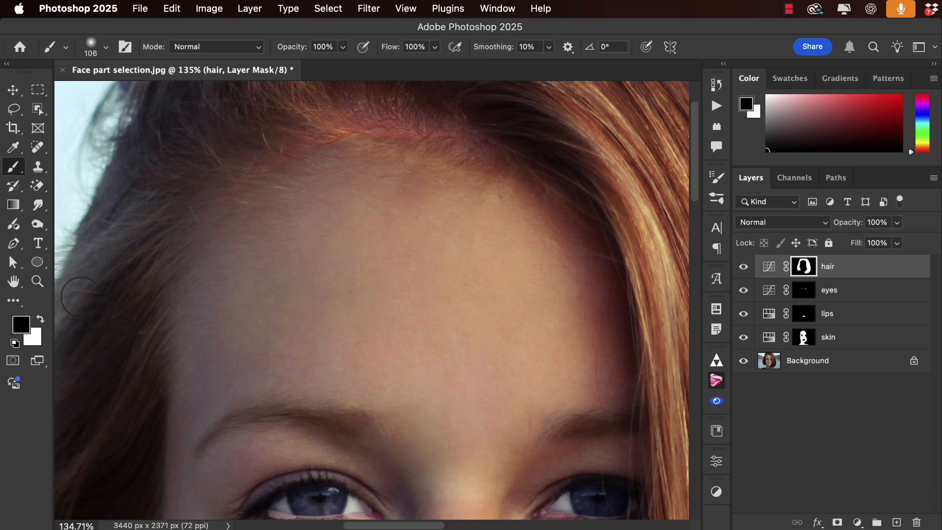
{"action": "mouse_move", "coordinate": [276, 175]}
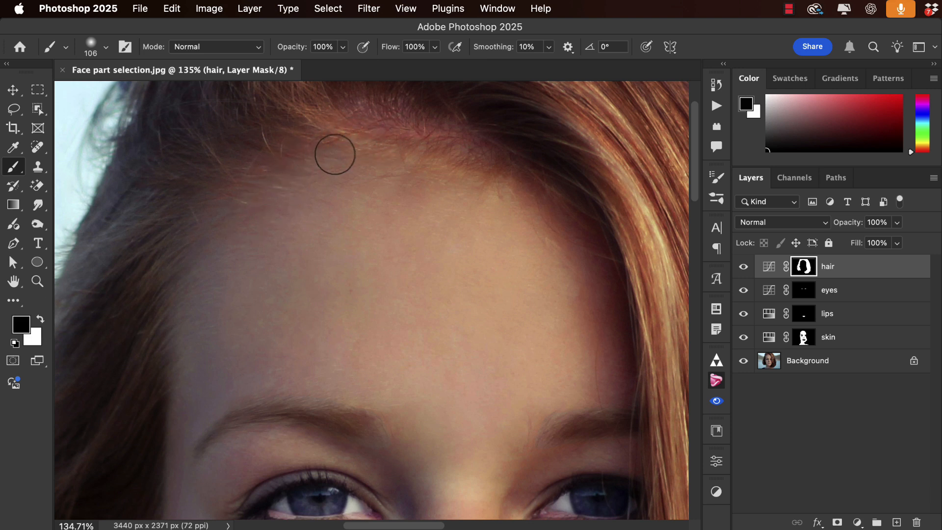
{"action": "left_click_drag", "start_coordinate": [334, 154], "coordinate": [479, 167]}
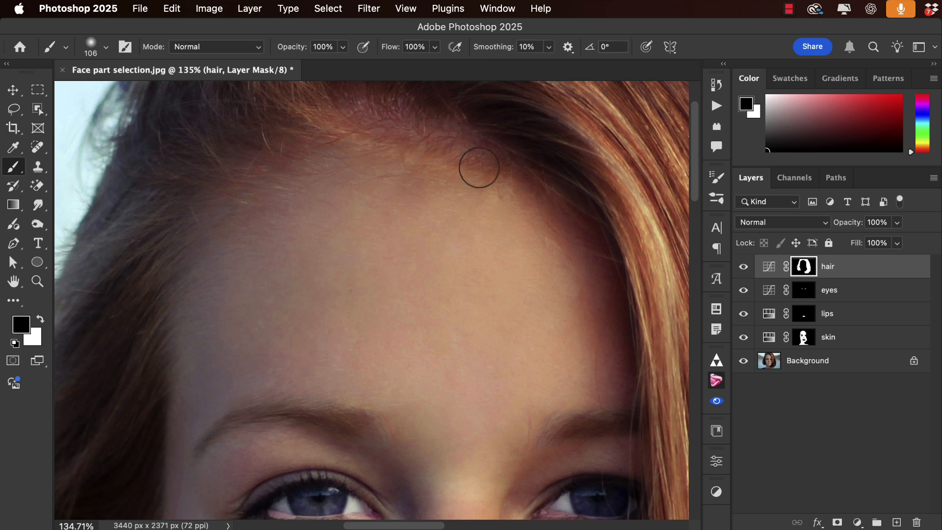
{"action": "mouse_move", "coordinate": [209, 396]}
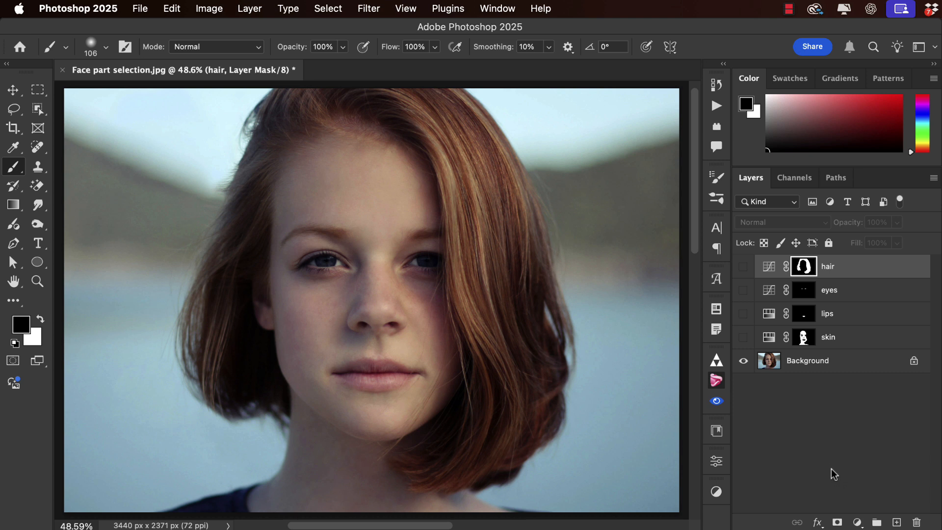
{"action": "mouse_move", "coordinate": [715, 301]}
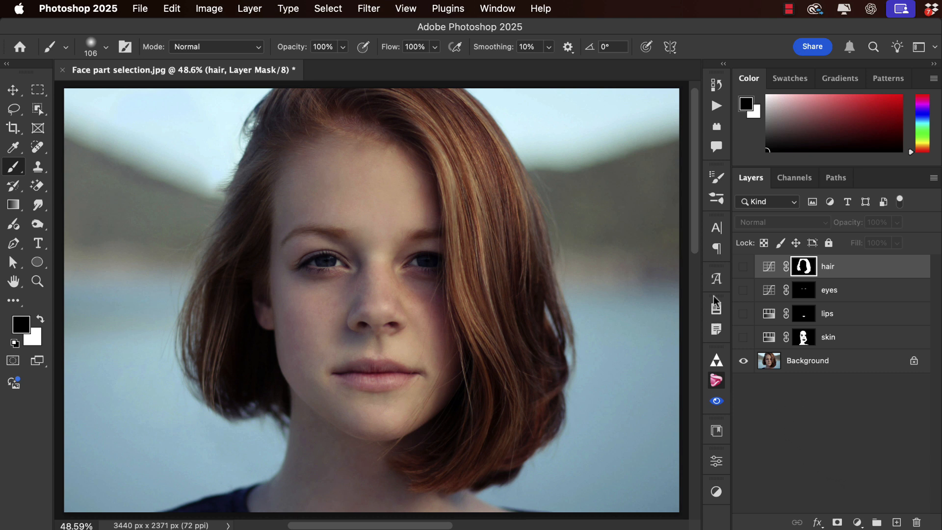